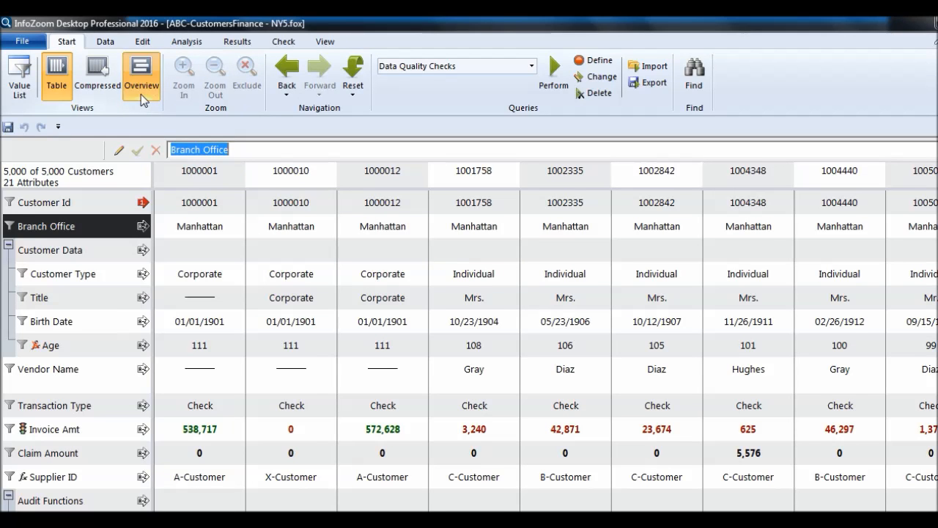
# Step: Show all 5,000 customers in Overview mode and bring up the Results commands
pyautogui.click(141, 76)
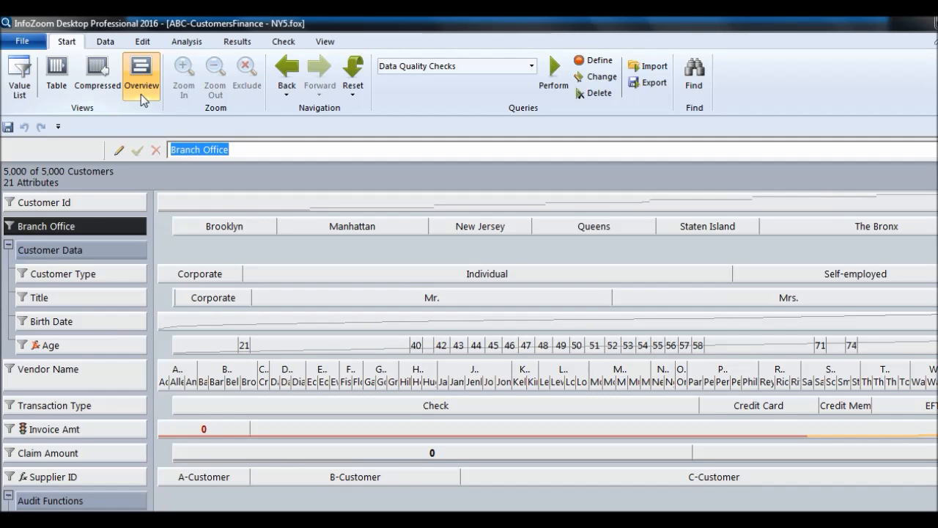
pyautogui.click(237, 41)
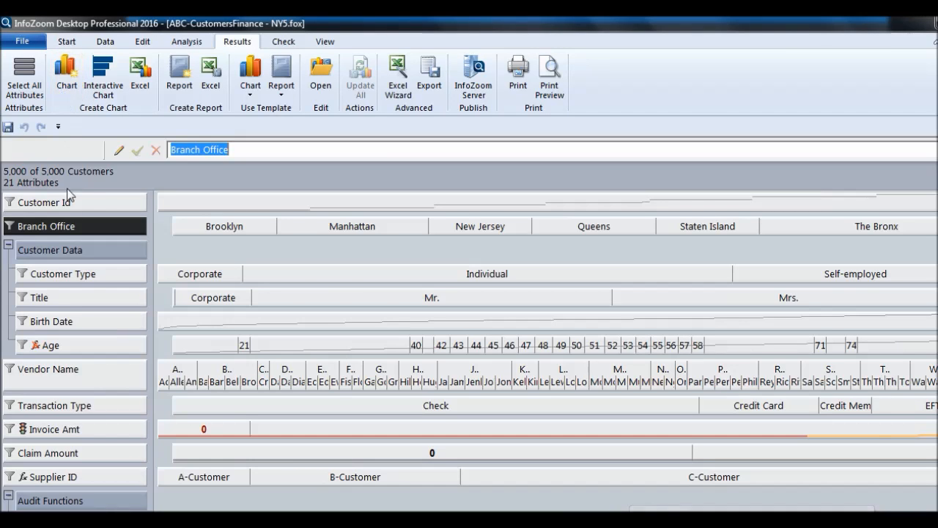
# Step: Chart the Branch Office attribute as a 3D pie, with The Bronx largest at 28.64%
pyautogui.click(62, 274)
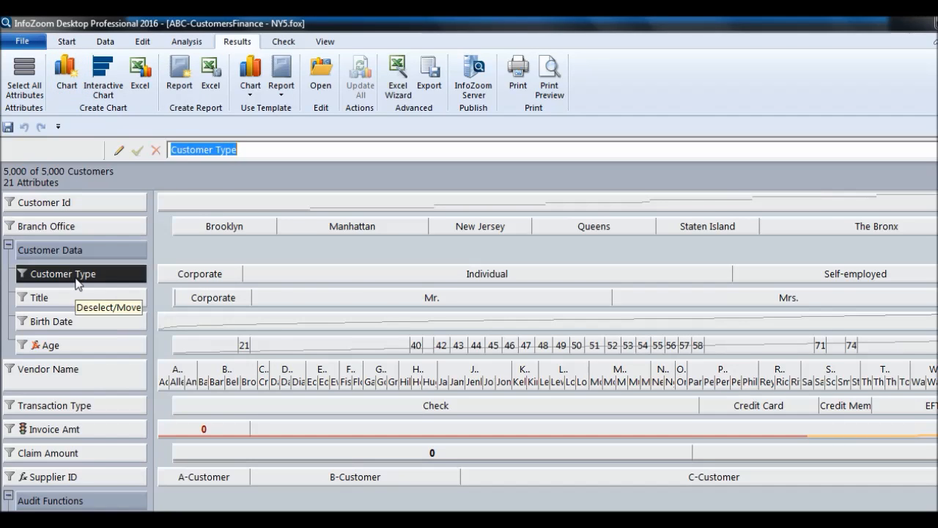
pyautogui.click(48, 225)
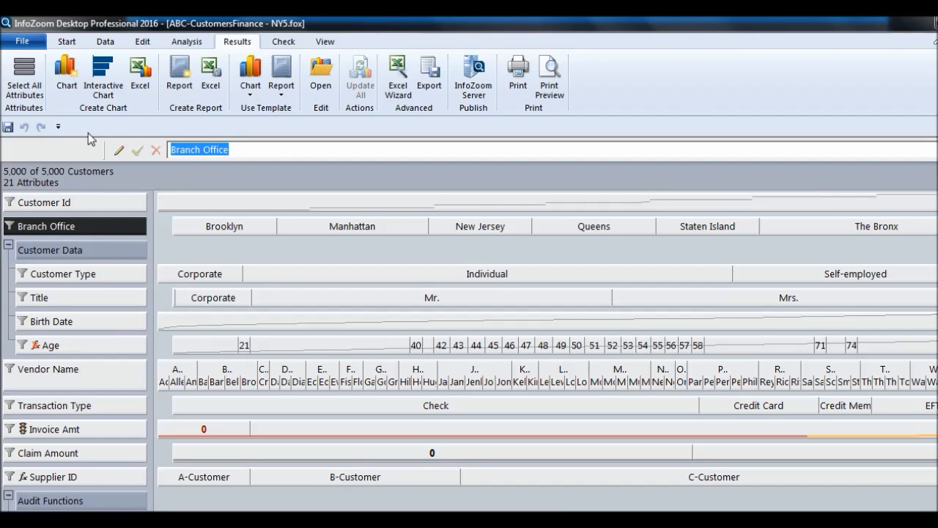
pyautogui.click(66, 73)
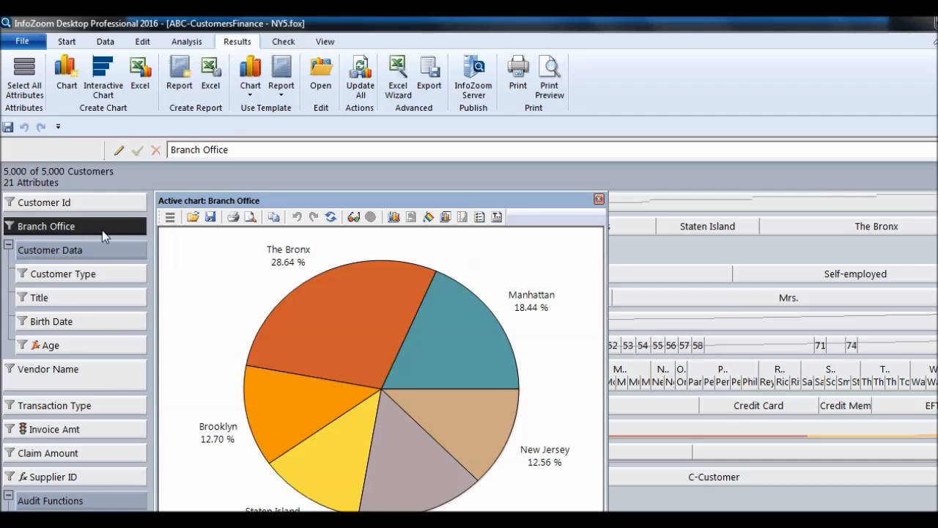
pyautogui.moveTo(350, 283)
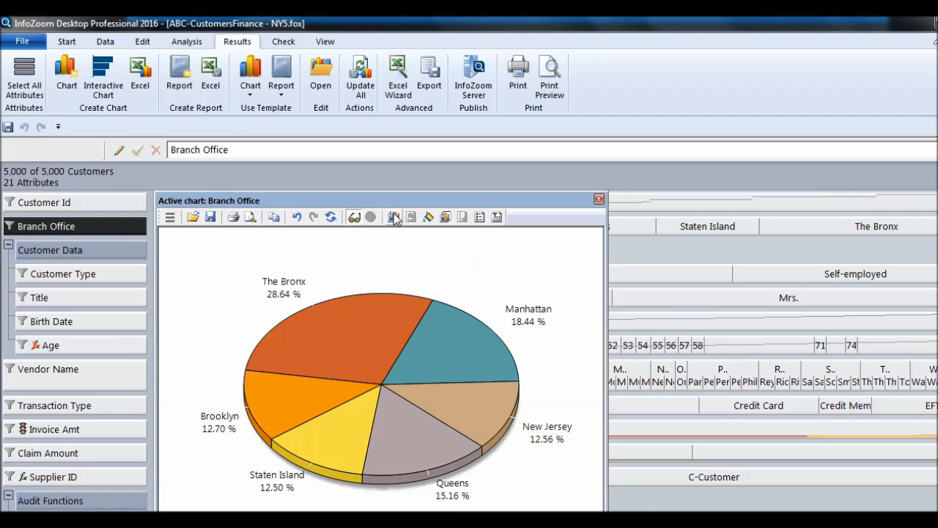
pyautogui.click(394, 216)
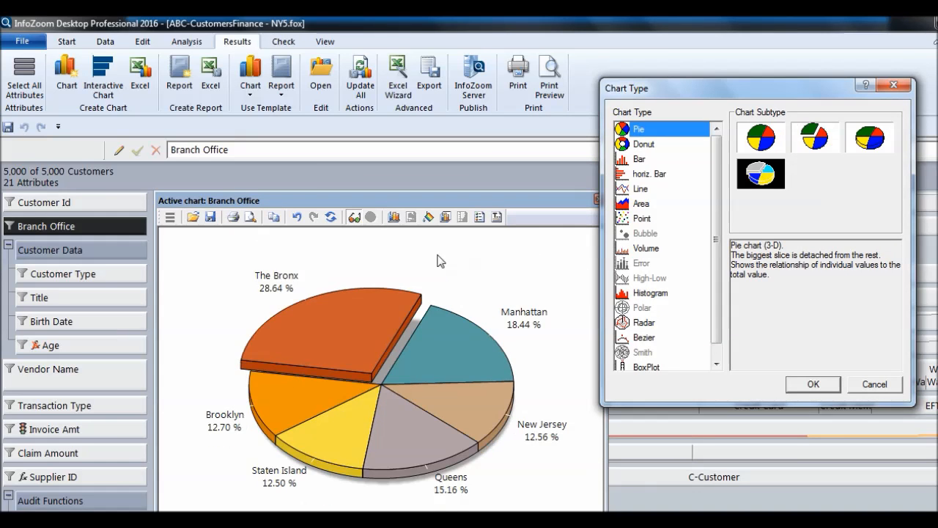
pyautogui.moveTo(648, 168)
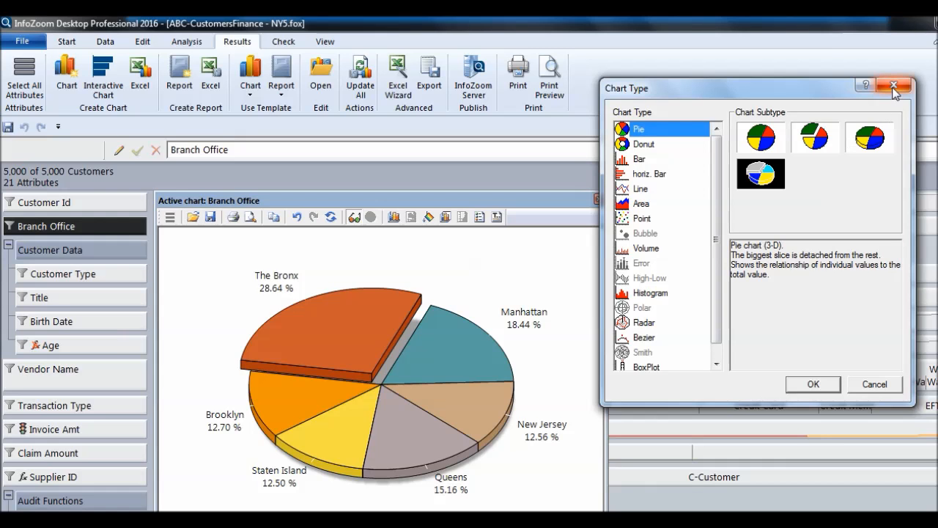
pyautogui.click(895, 86)
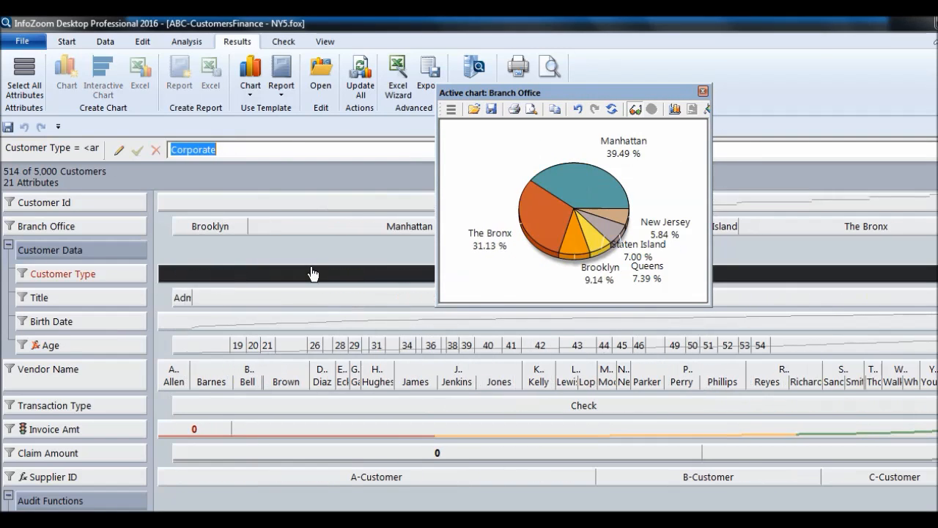
pyautogui.moveTo(401, 280)
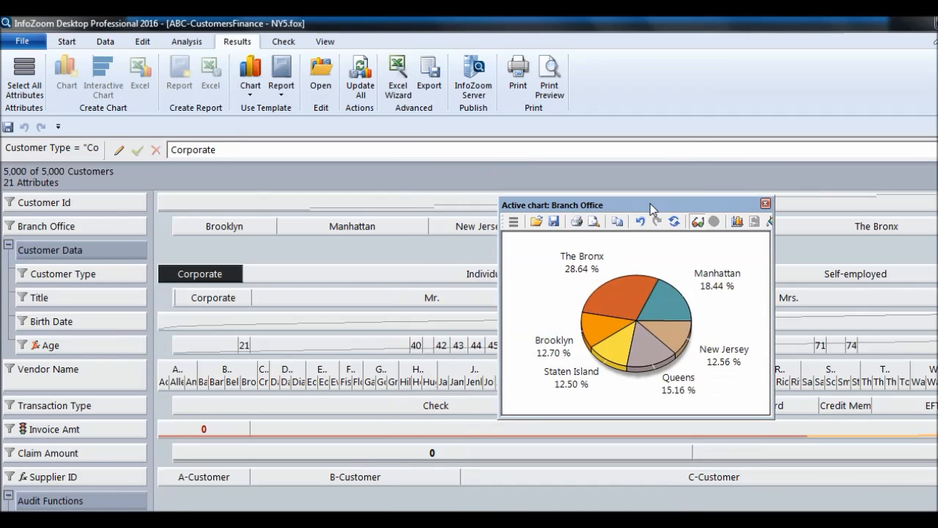
# Step: Dock the branch pie chart beside the customer data and mark Corporate as a Customer Type criterion
pyautogui.moveTo(634, 204); pyautogui.dragTo(577, 283)
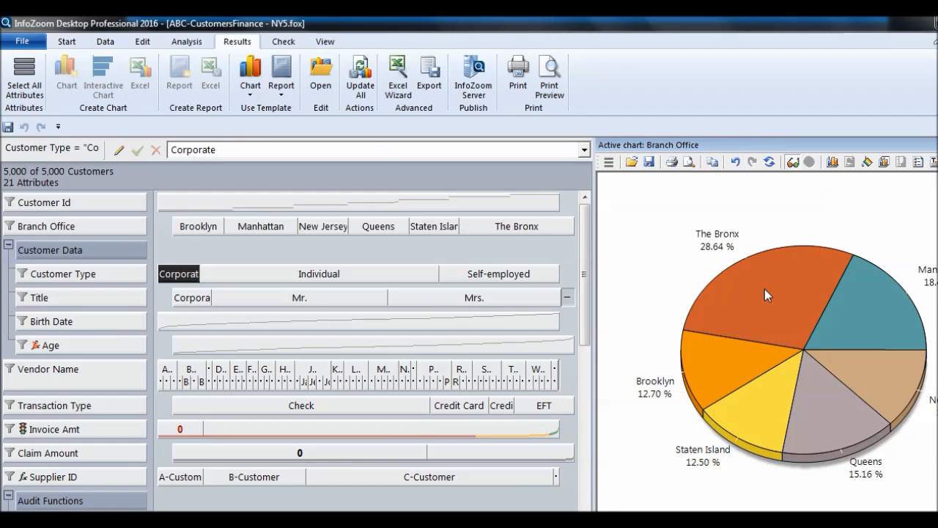
pyautogui.moveTo(619, 345)
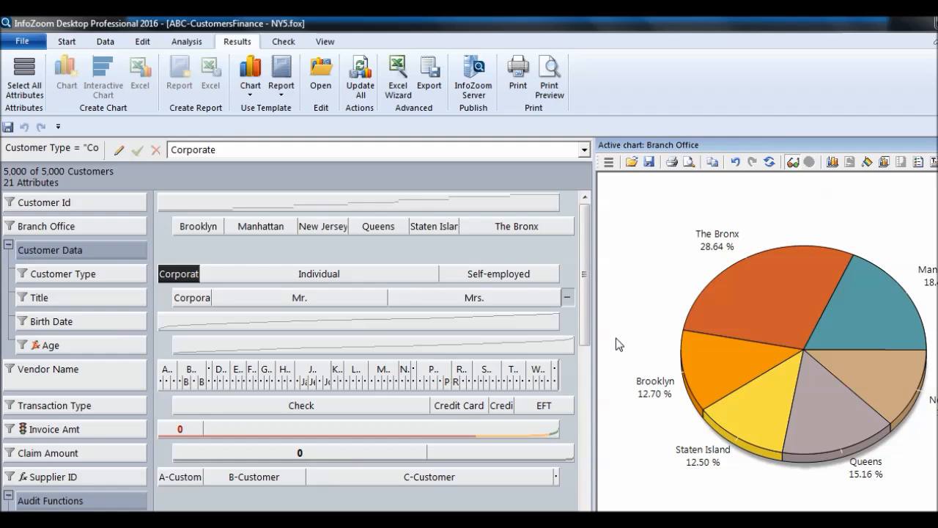
pyautogui.moveTo(359, 291)
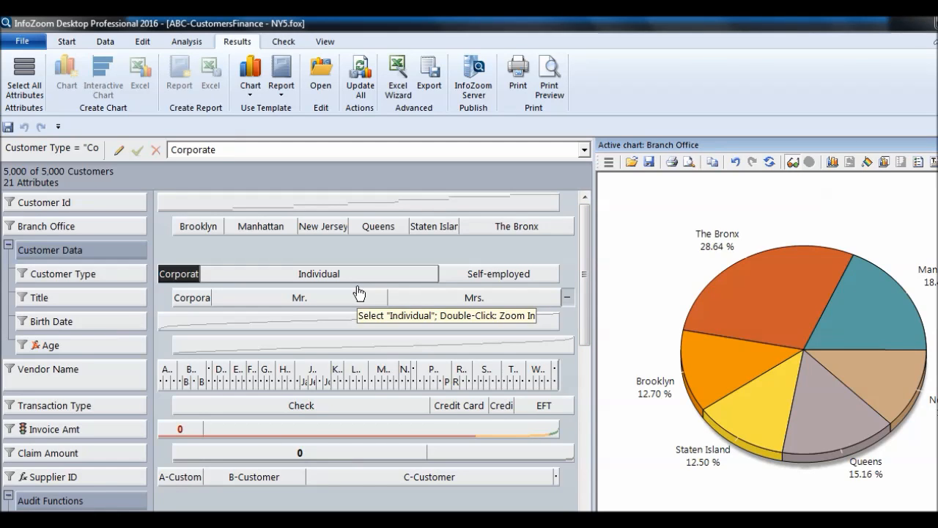
pyautogui.click(318, 273)
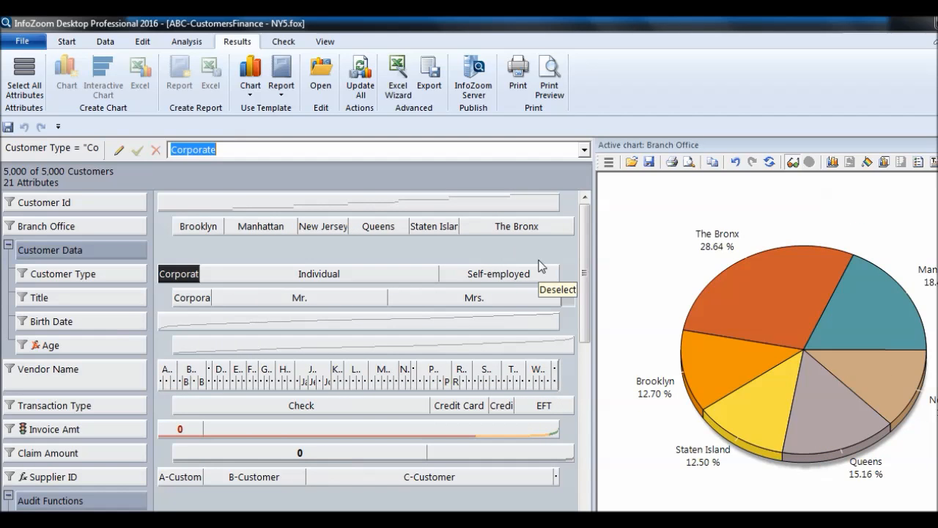
pyautogui.moveTo(382, 274)
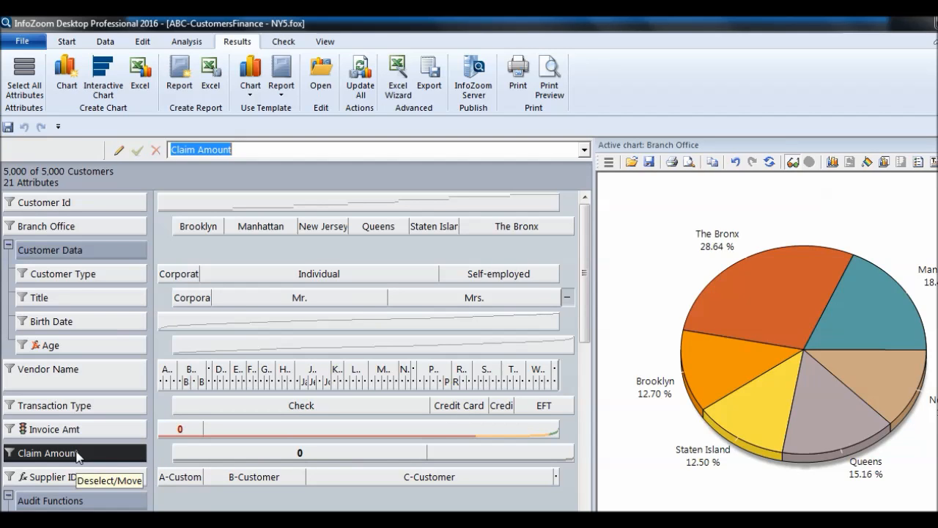
pyautogui.moveTo(66, 454)
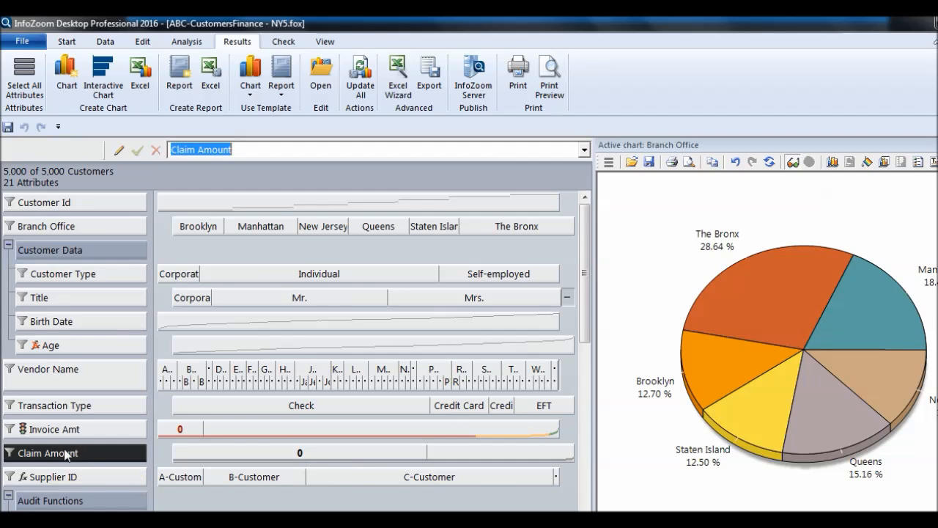
pyautogui.moveTo(109, 282)
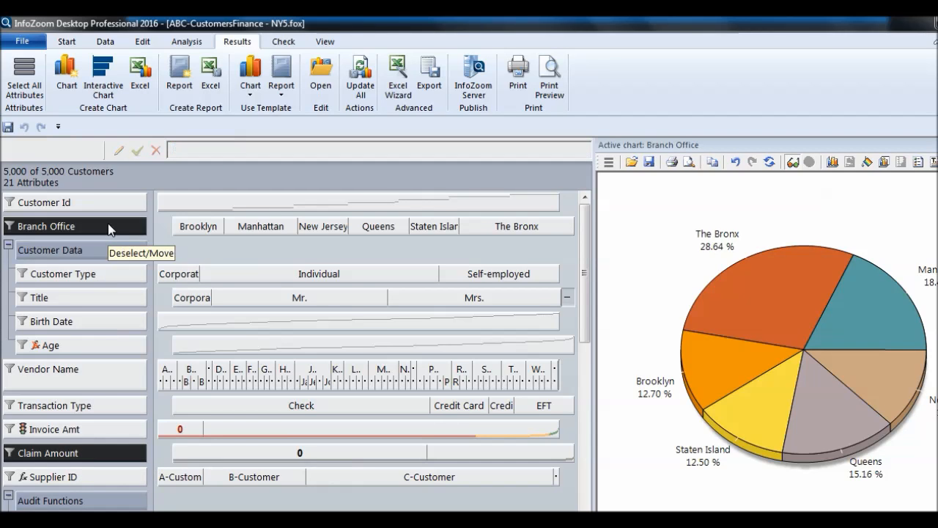
# Step: Add a Sum(Claim Amount) per Branch Office attribute and chart it as bars
pyautogui.click(186, 41)
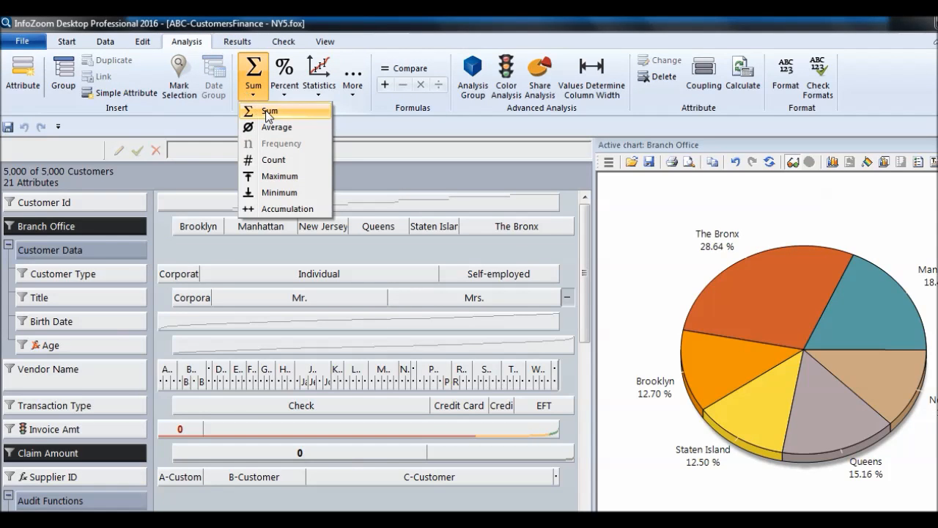
pyautogui.click(270, 111)
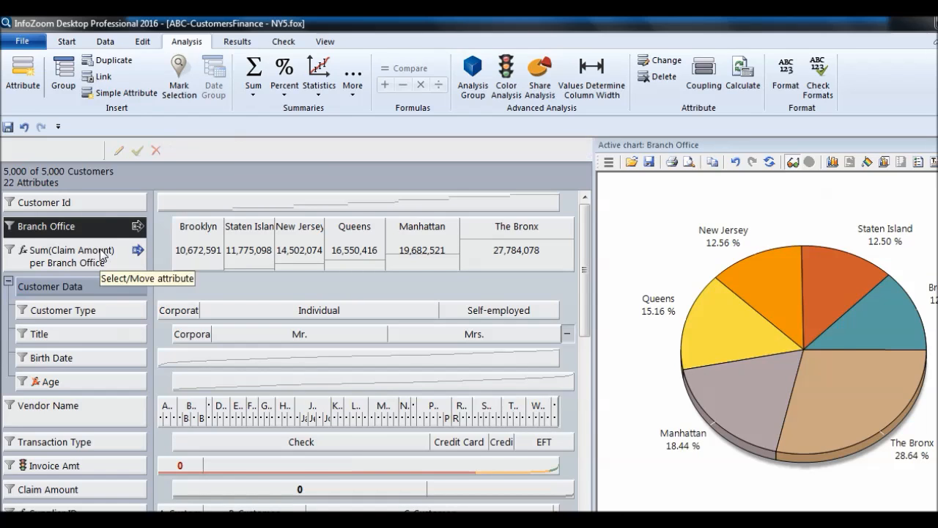
pyautogui.click(66, 255)
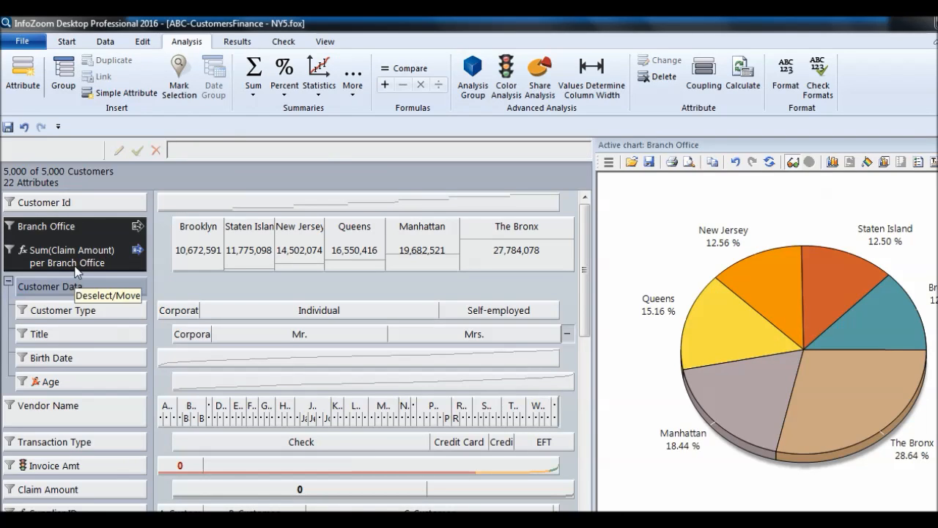
pyautogui.click(237, 41)
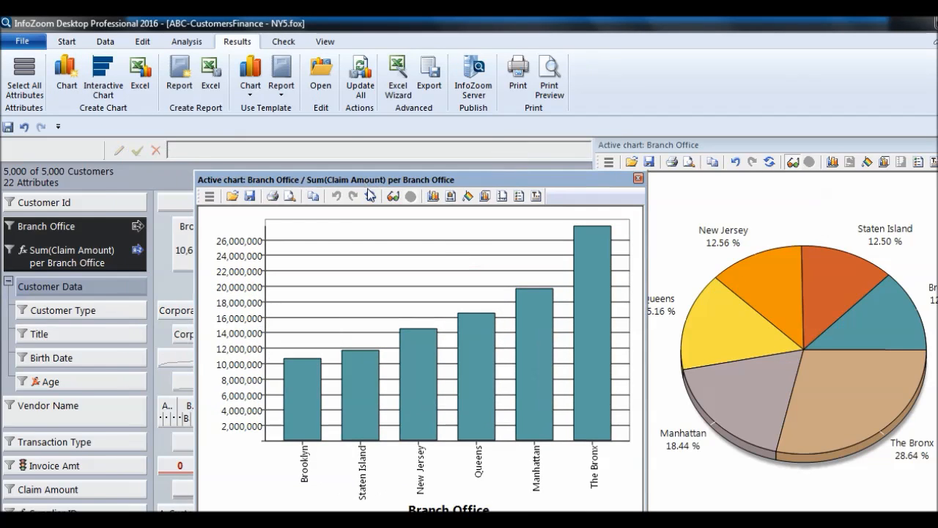
pyautogui.click(433, 196)
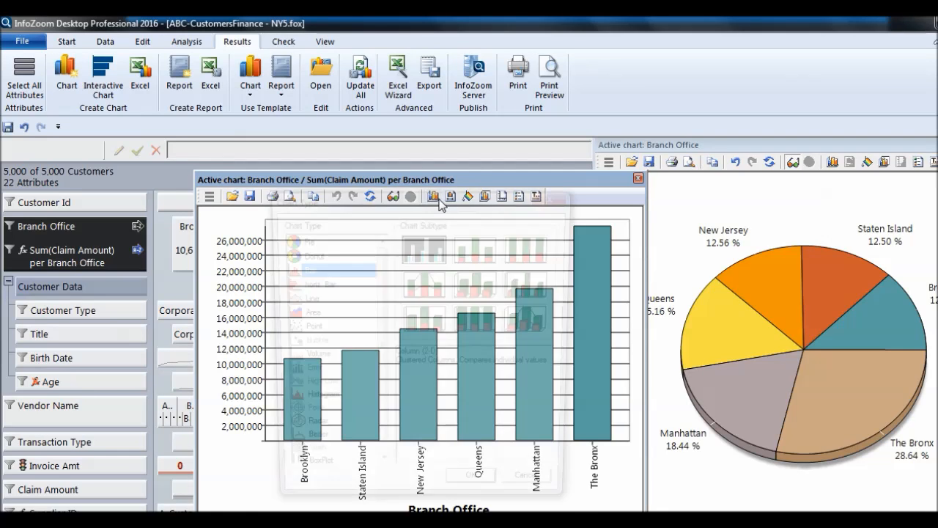
pyautogui.click(433, 195)
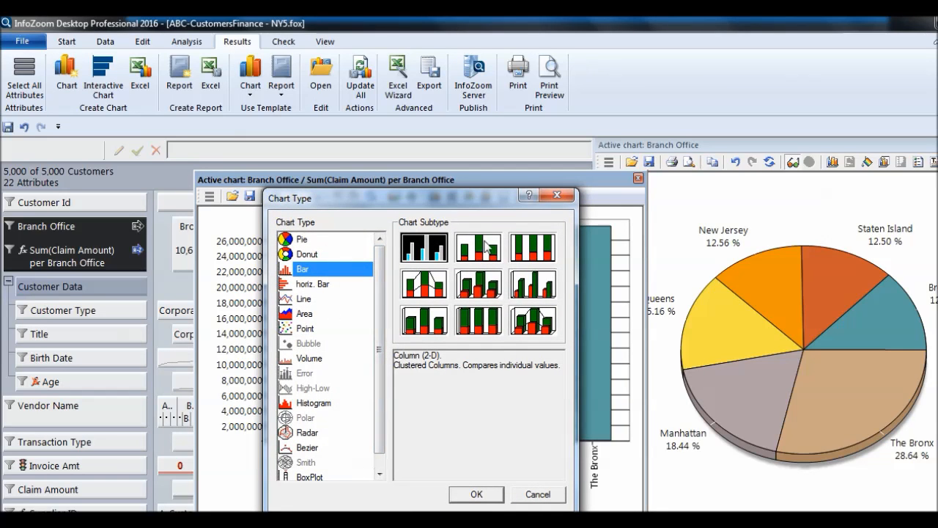
pyautogui.click(476, 493)
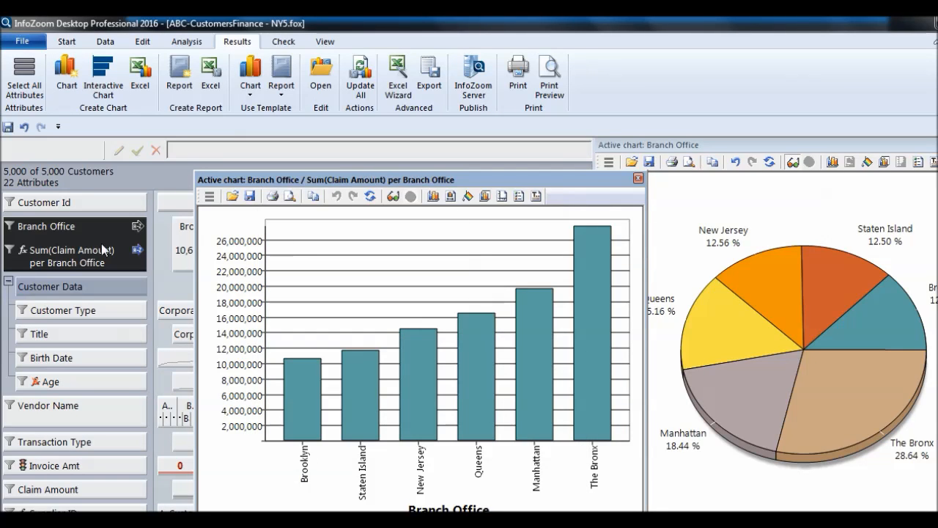
pyautogui.moveTo(85, 296)
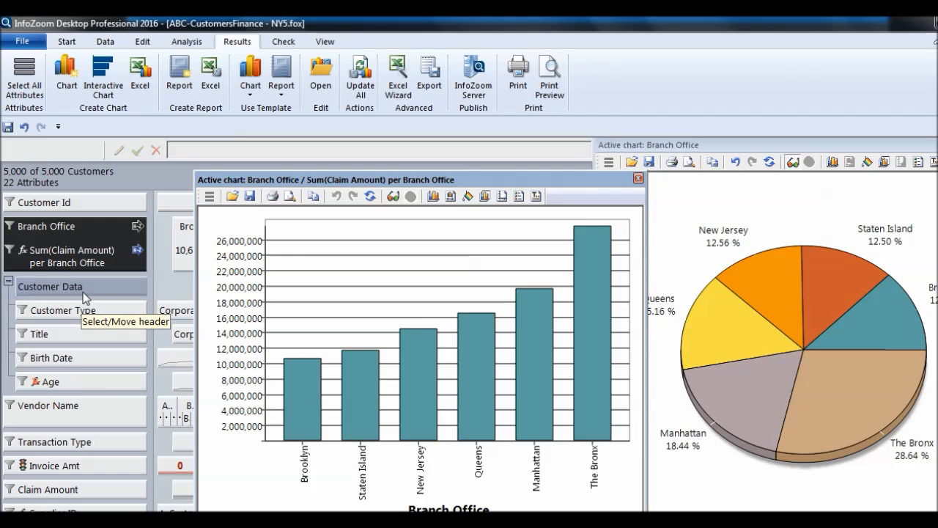
pyautogui.moveTo(382, 183)
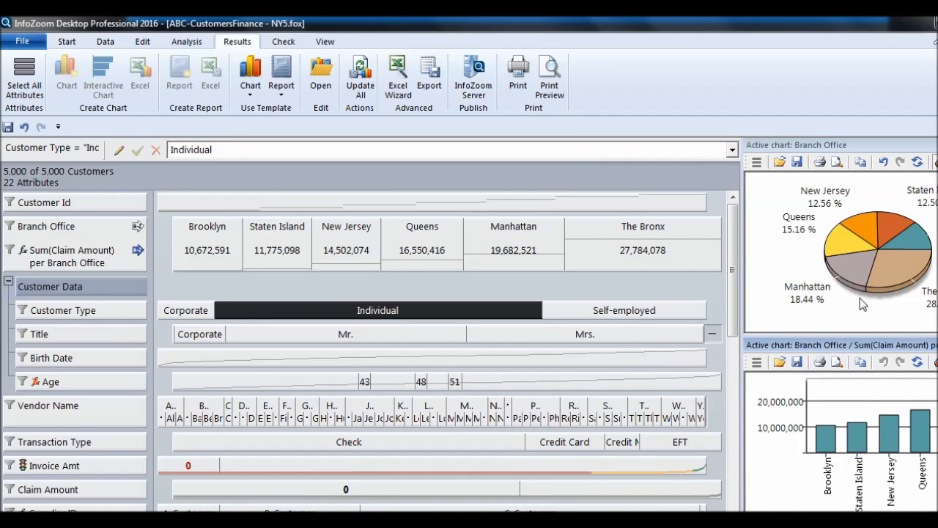
pyautogui.moveTo(507, 316)
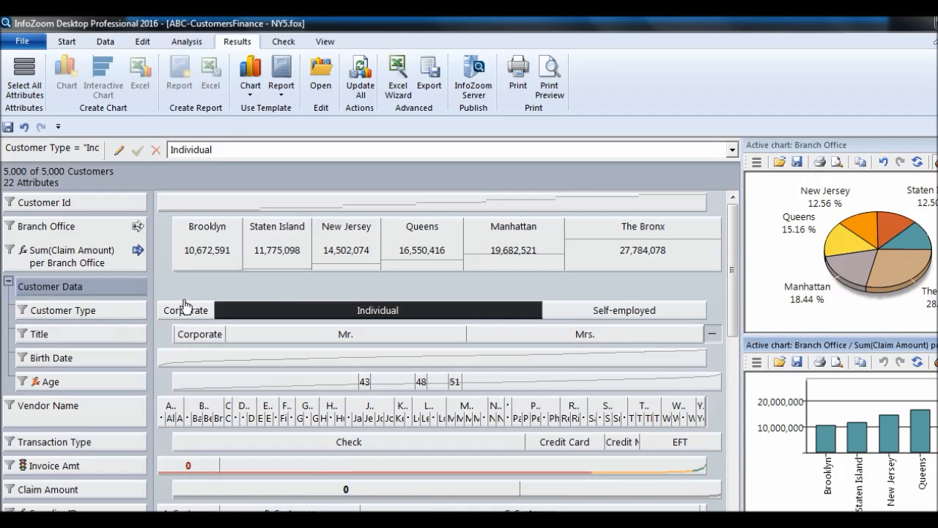
# Step: Clear the Individual customer type highlight
pyautogui.click(198, 309)
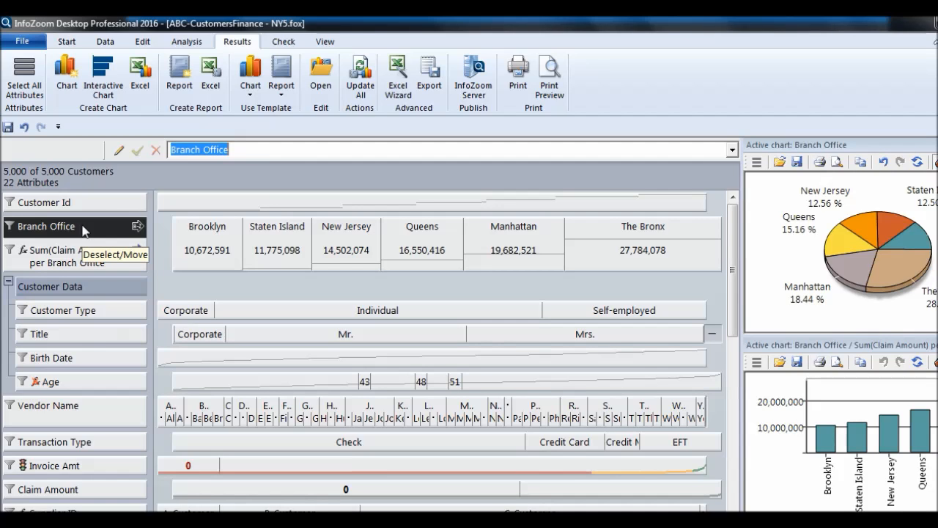
pyautogui.moveTo(92, 406)
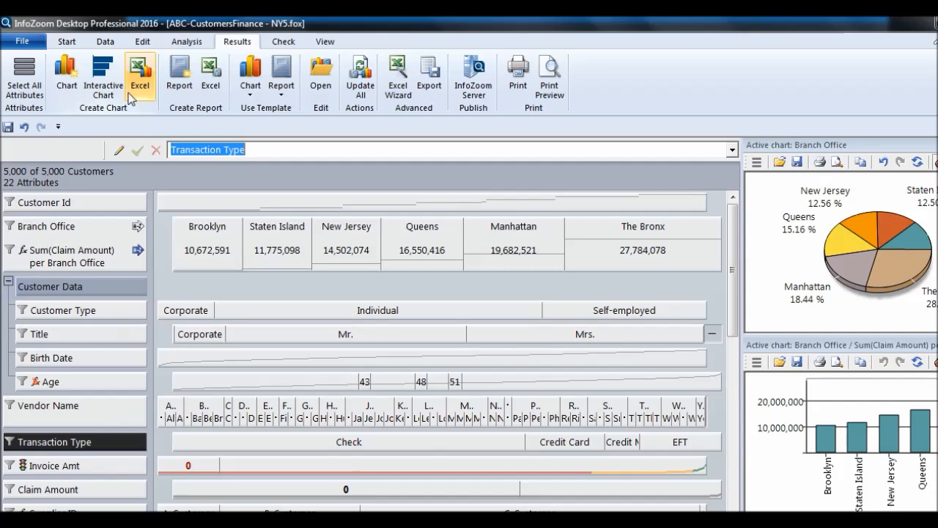
# Step: Open an interactive Transaction Type pie chart and highlight the EFT transactions
pyautogui.click(102, 77)
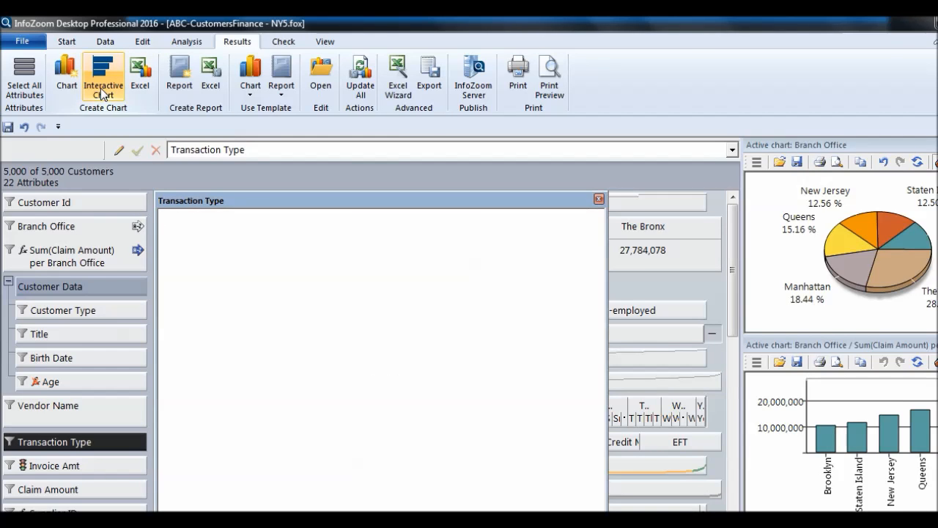
pyautogui.click(103, 76)
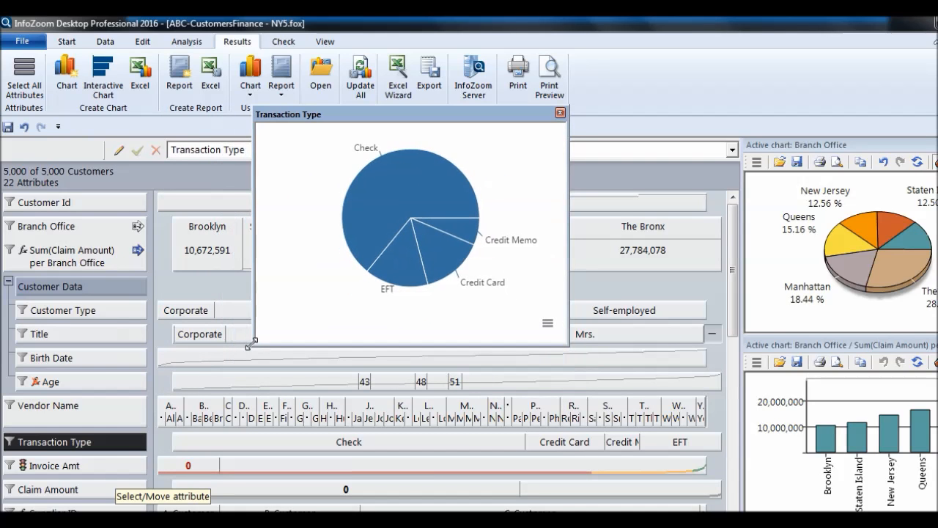
pyautogui.click(392, 253)
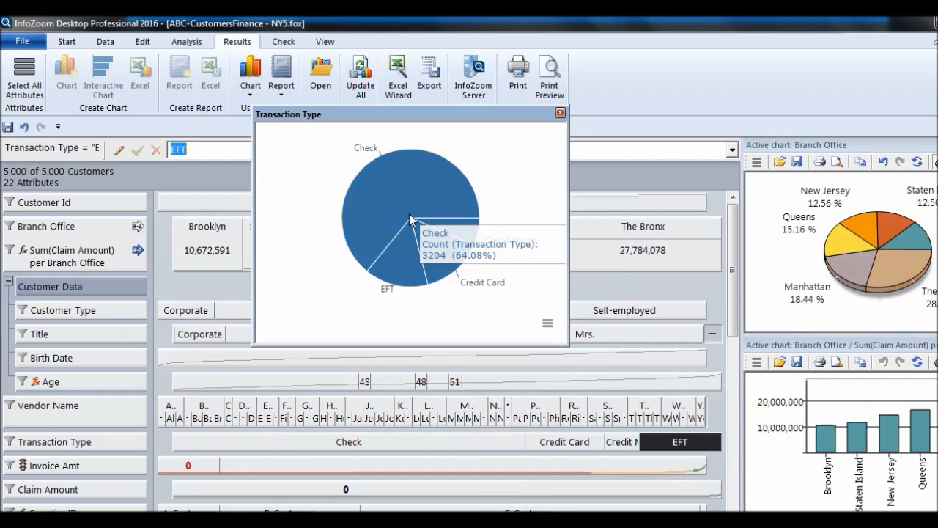
# Step: Zoom into Credit Card transactions, zoom back out, then highlight Credit Memo and EFT
pyautogui.click(410, 183)
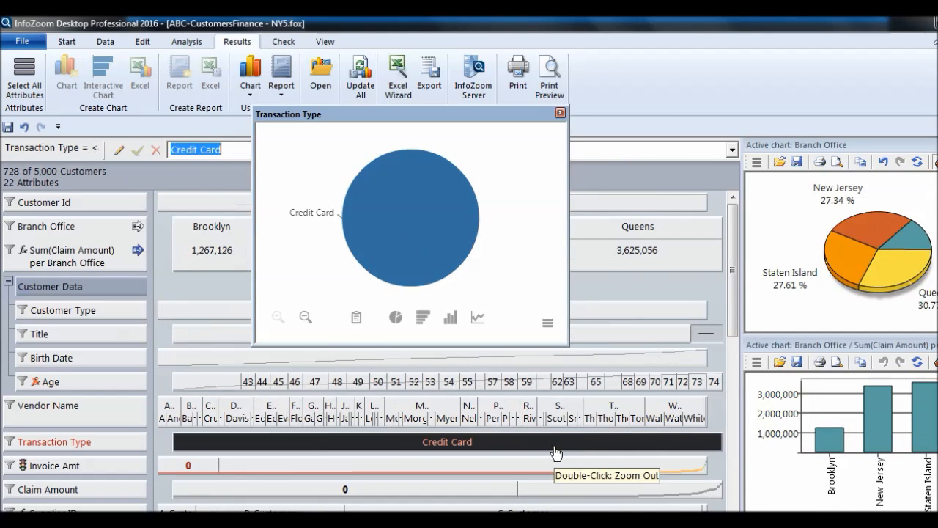
pyautogui.doubleClick(447, 441)
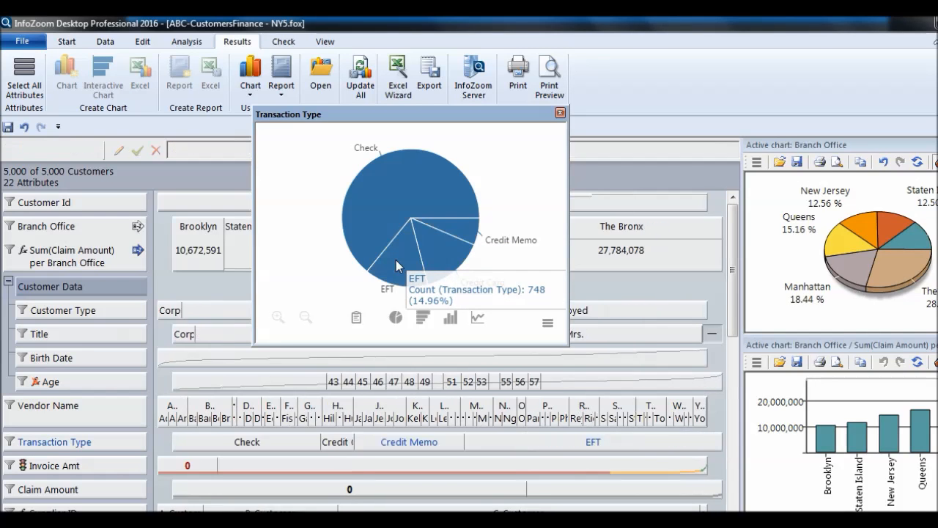
pyautogui.click(395, 264)
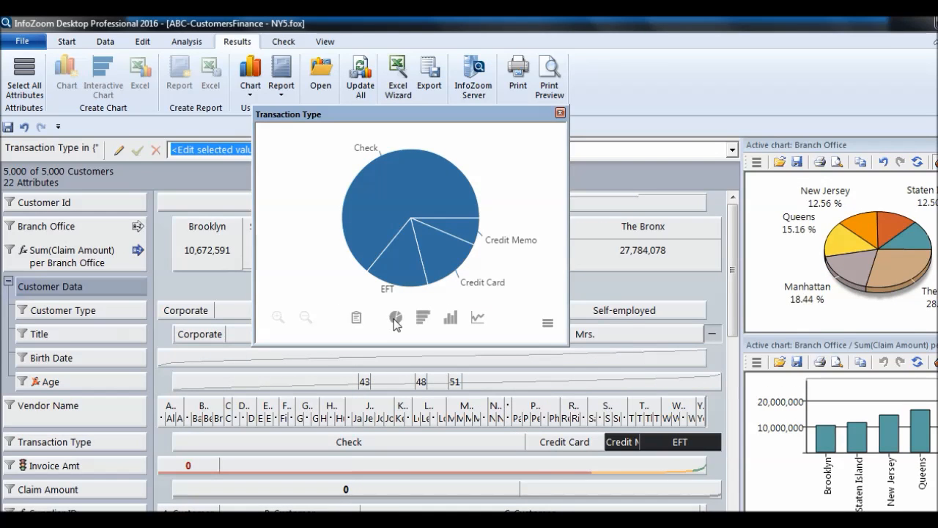
pyautogui.moveTo(416, 325)
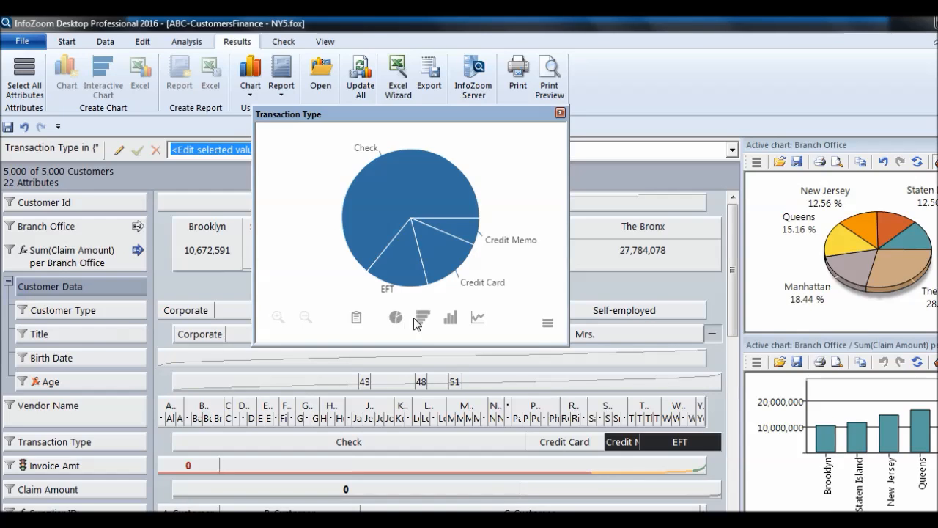
# Step: Cycle the Transaction Type chart through bar, column, line and pie views, then close it
pyautogui.click(423, 318)
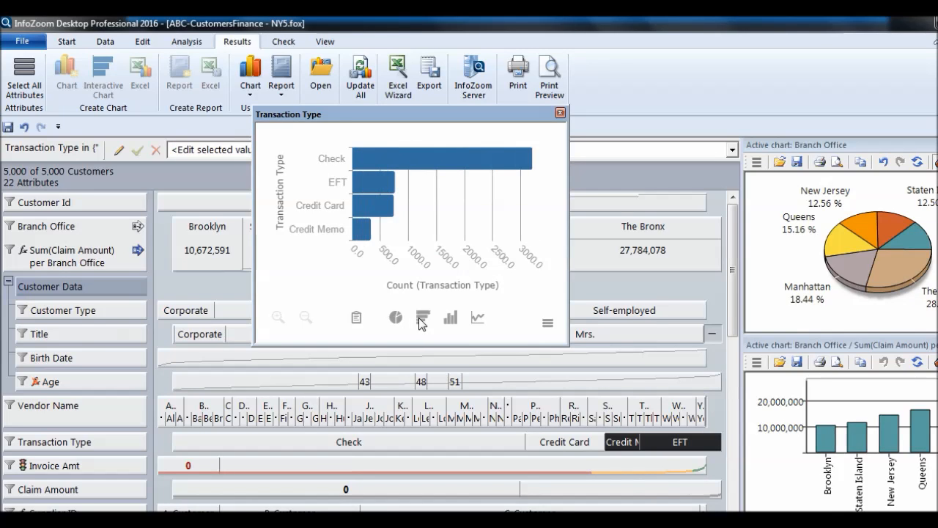
pyautogui.click(449, 317)
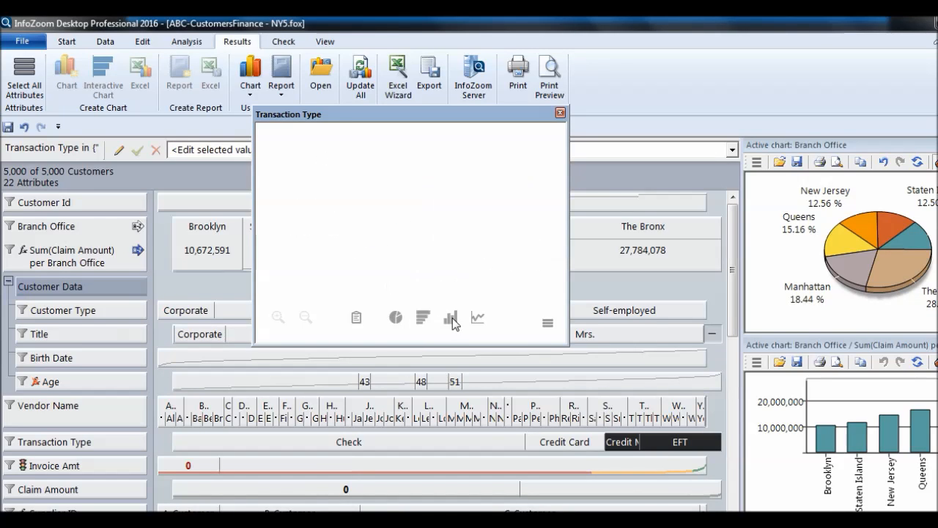
pyautogui.click(477, 318)
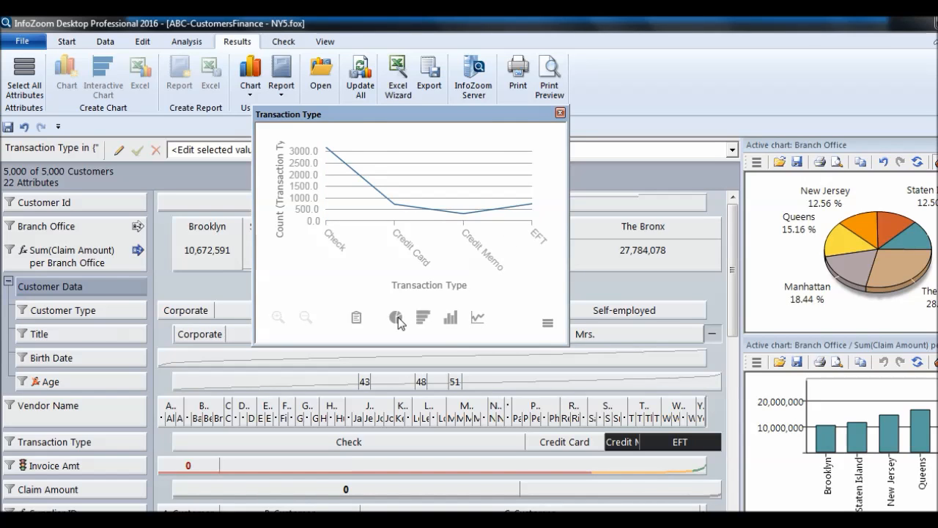
pyautogui.click(395, 318)
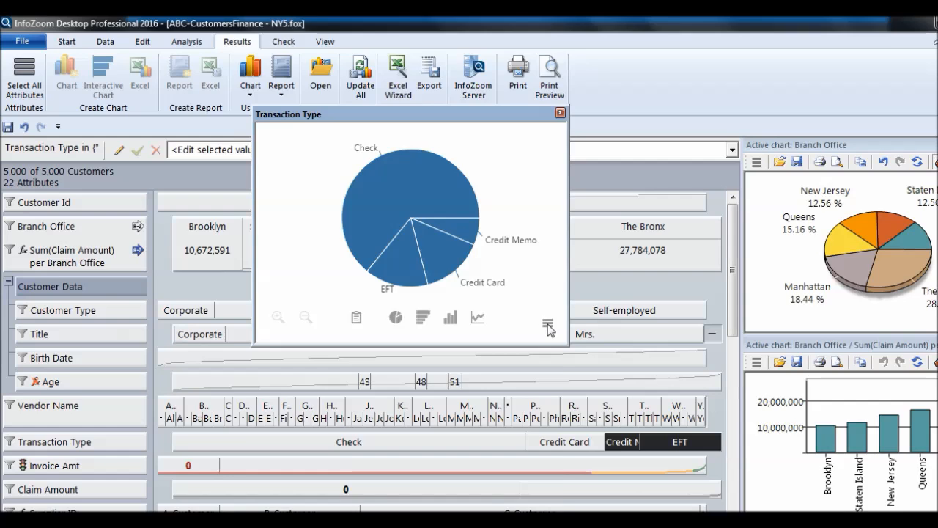
pyautogui.click(548, 324)
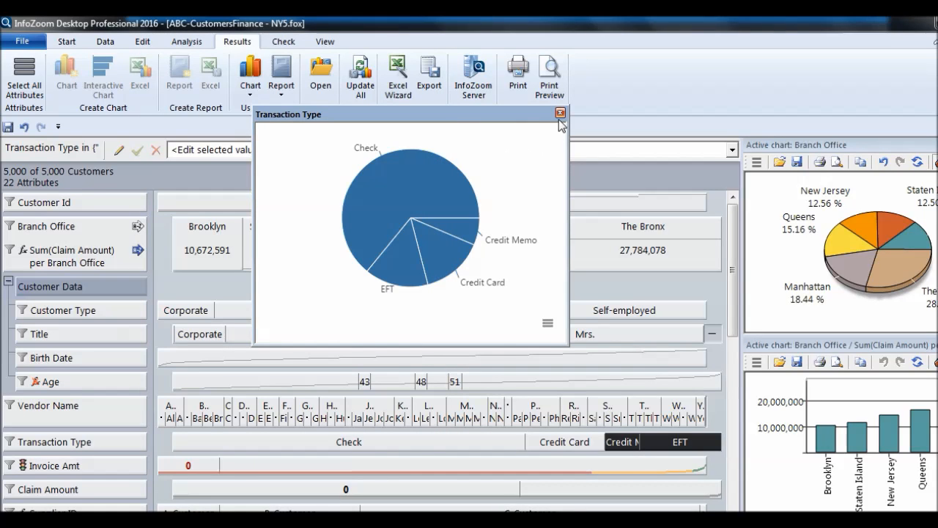
pyautogui.moveTo(482, 120)
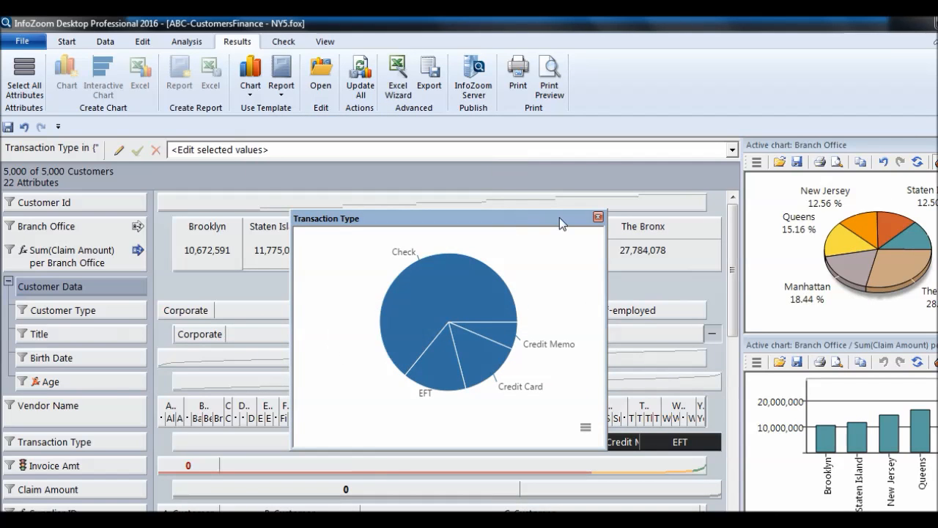
pyautogui.click(598, 217)
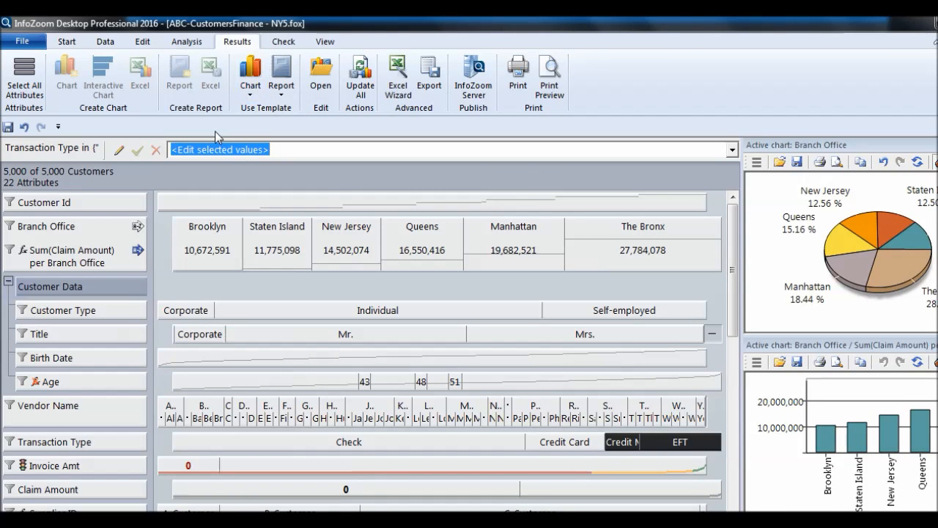
# Step: Export the Branch Office customer counts to Excel as a 3D pie chart
pyautogui.click(44, 226)
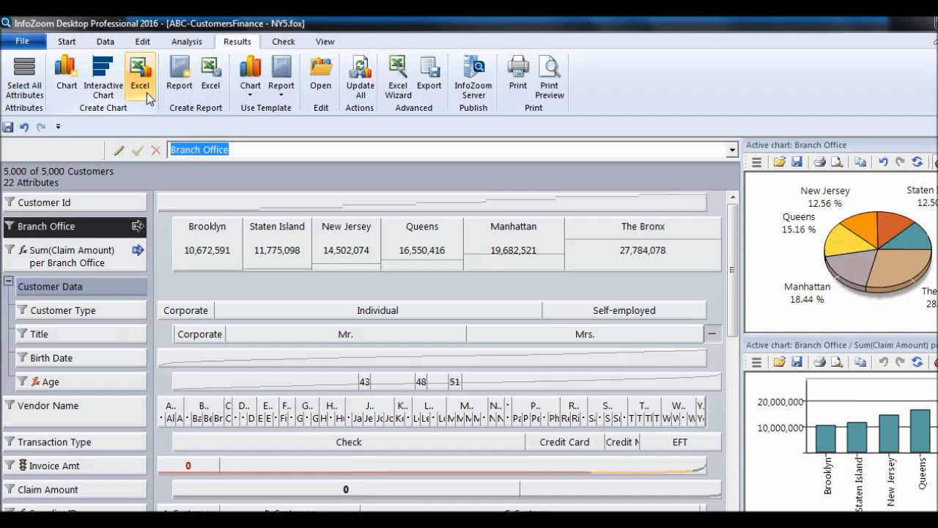
pyautogui.click(140, 77)
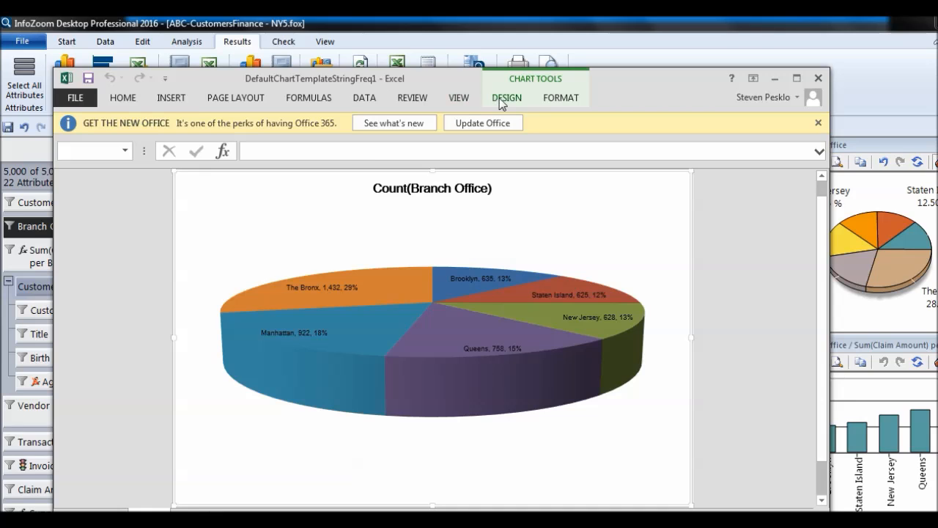
# Step: Apply the shaded chart style with dark data labels to the Excel pie chart
pyautogui.click(506, 98)
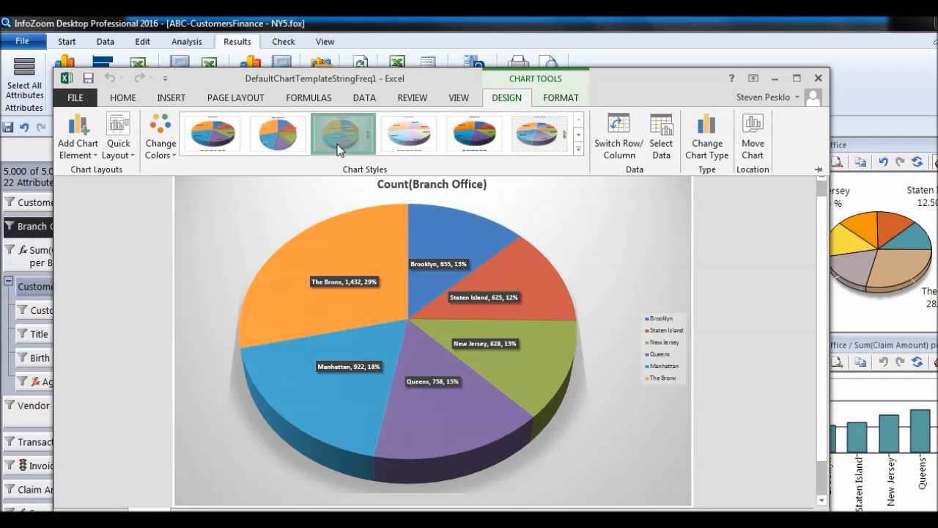
pyautogui.click(343, 134)
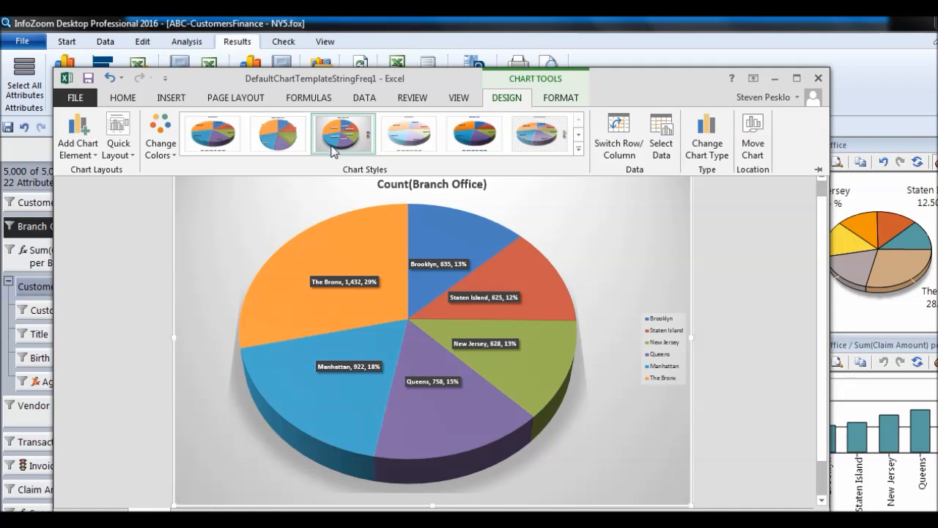
pyautogui.click(343, 133)
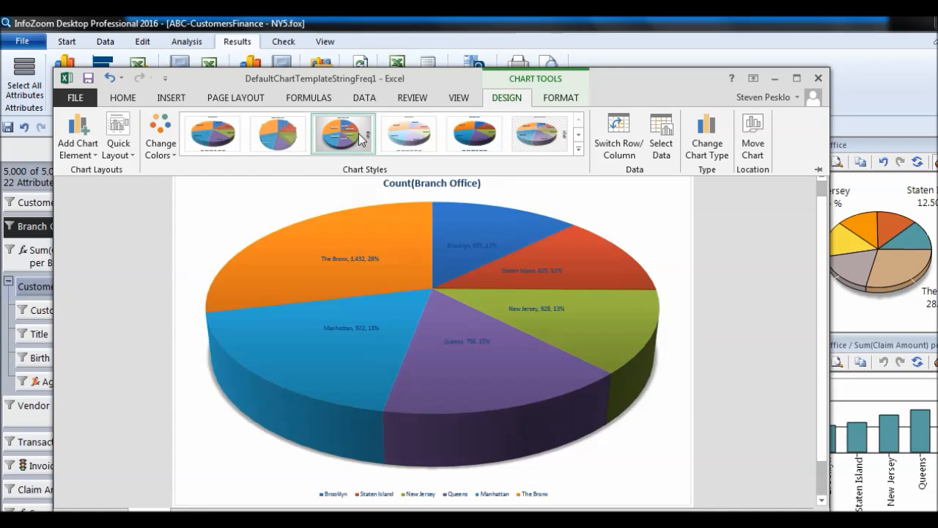
pyautogui.click(343, 133)
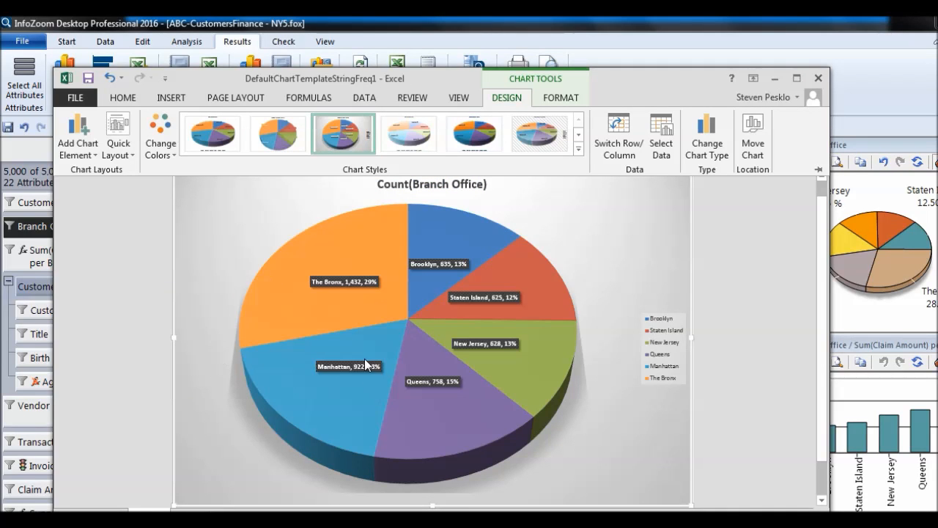
pyautogui.moveTo(394, 284)
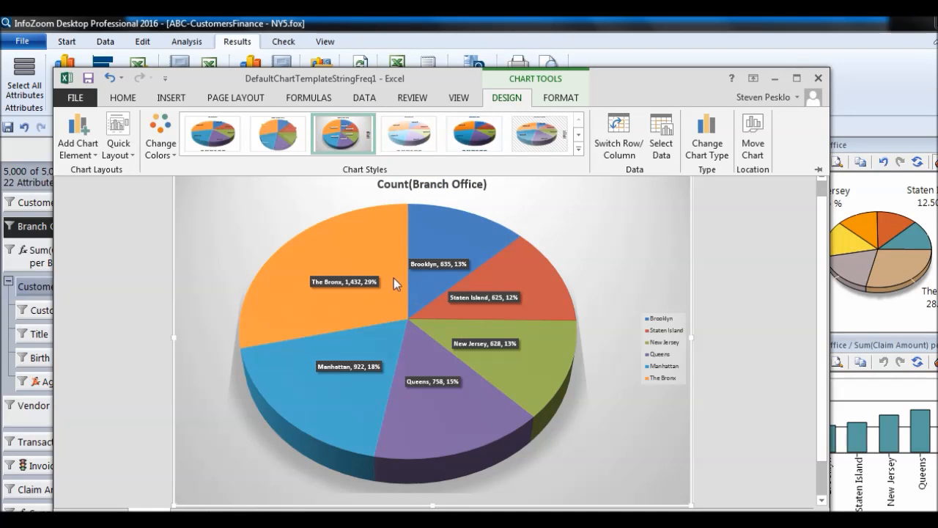
pyautogui.moveTo(355, 156)
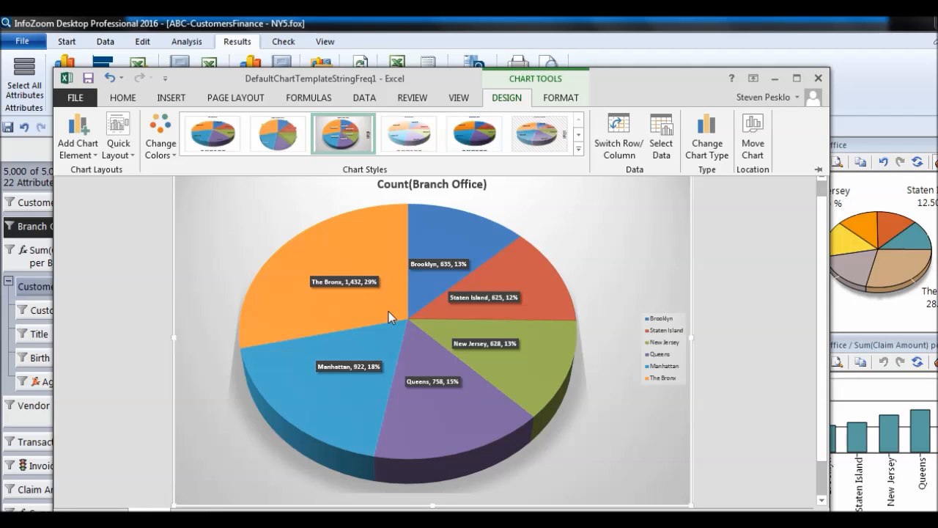
pyautogui.moveTo(244, 473)
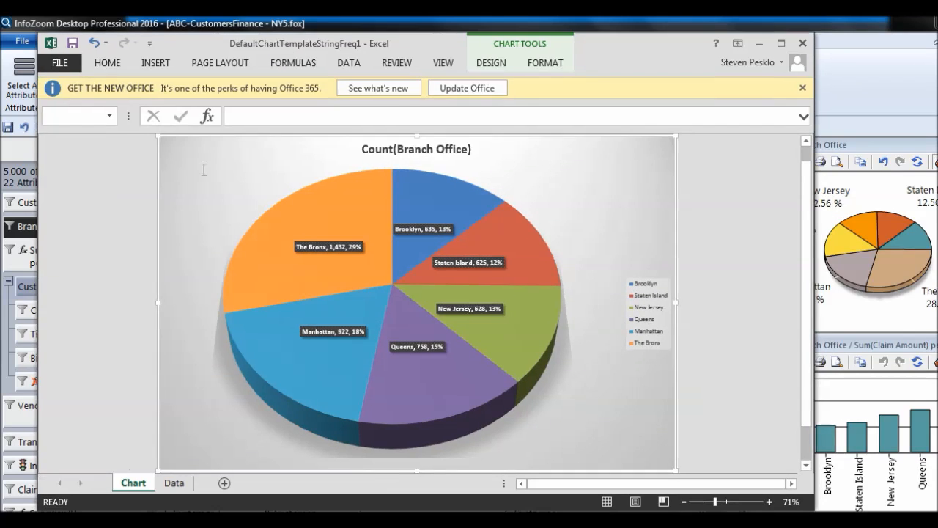
# Step: Check the Data sheet, return to the pie chart sheet, and close the workbook
pyautogui.click(174, 482)
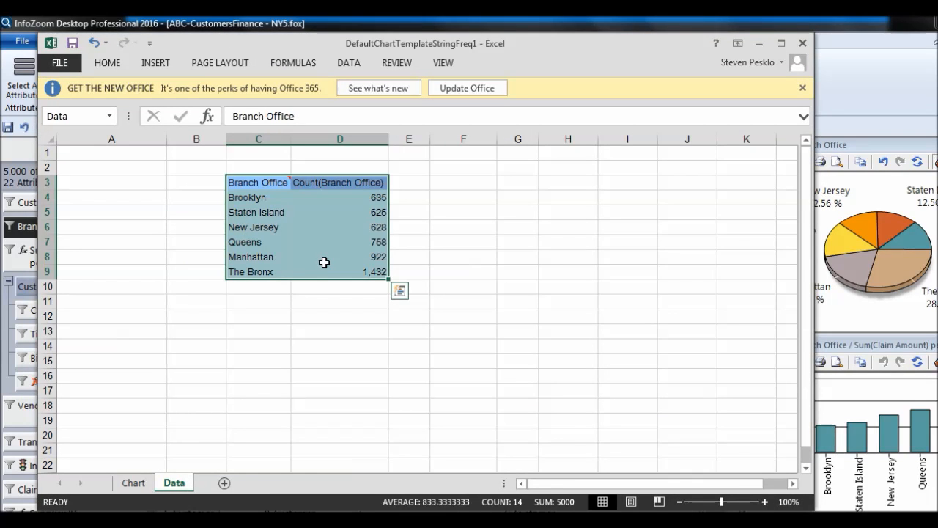
pyautogui.click(133, 482)
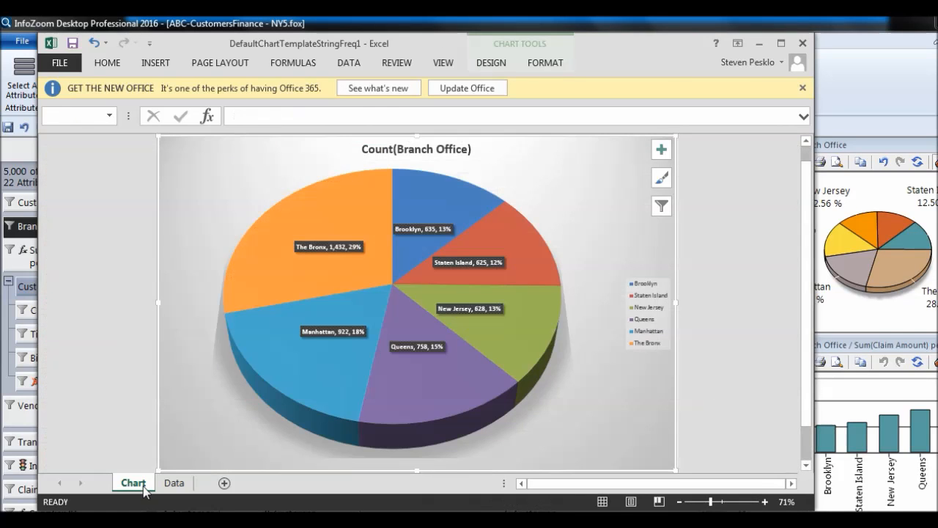
pyautogui.click(803, 42)
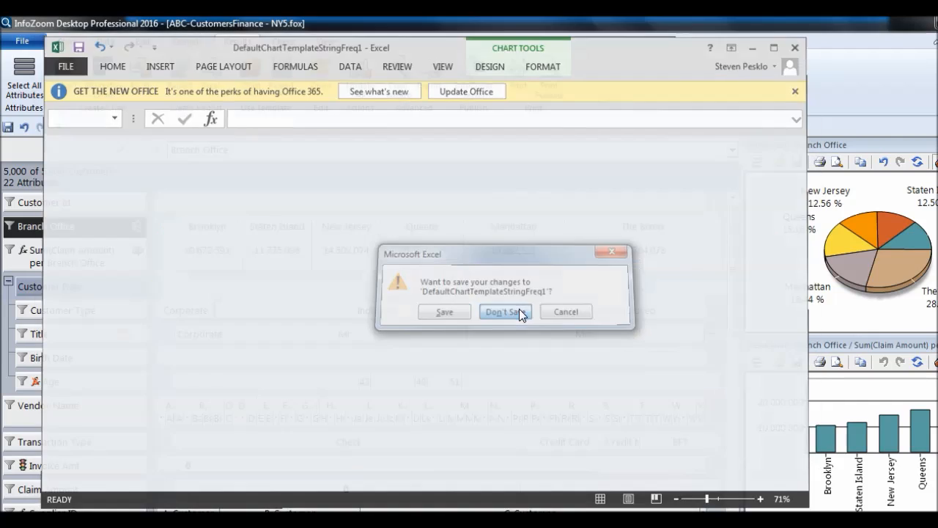
# Step: Discard the changes to the pie chart workbook with Don't Save
pyautogui.click(504, 312)
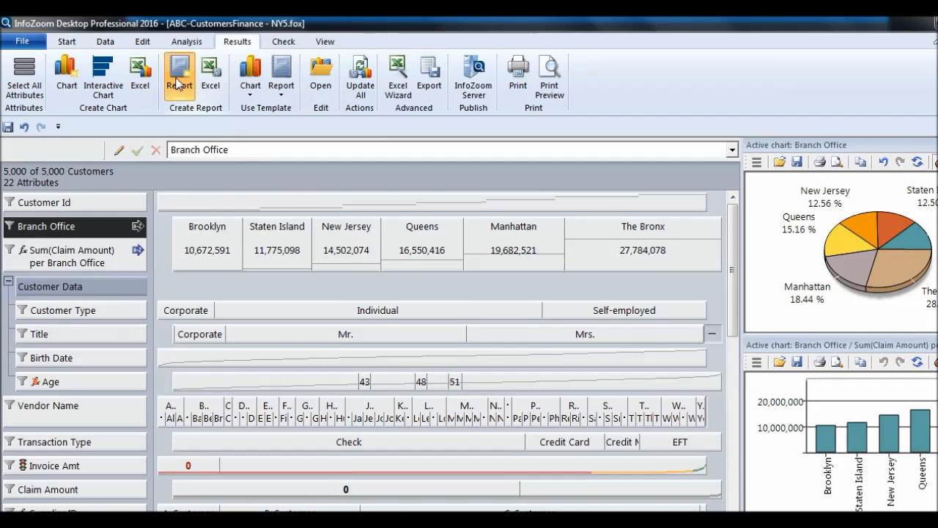
# Step: Generate the branch office count report, total it with =SUM(B4:B10), and close it
pyautogui.click(179, 76)
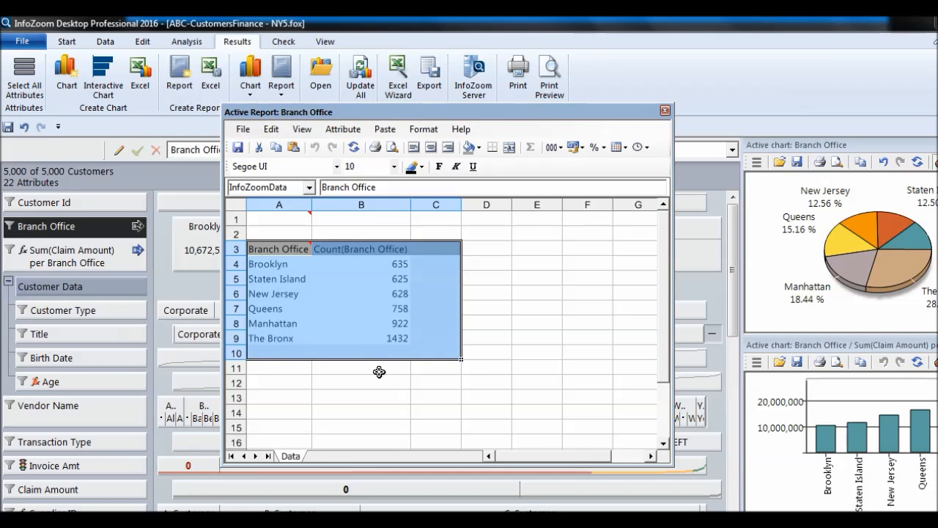
pyautogui.write('=sum')
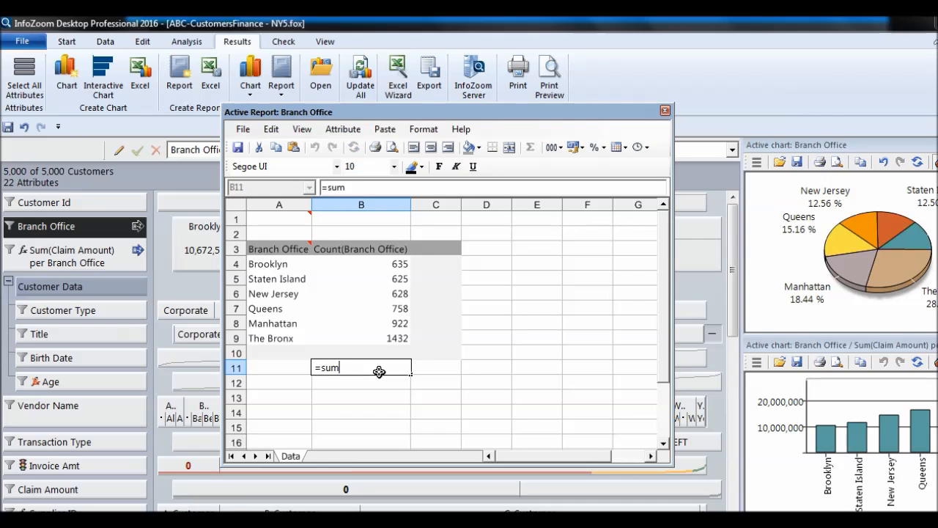
pyautogui.write('(B4:B10')
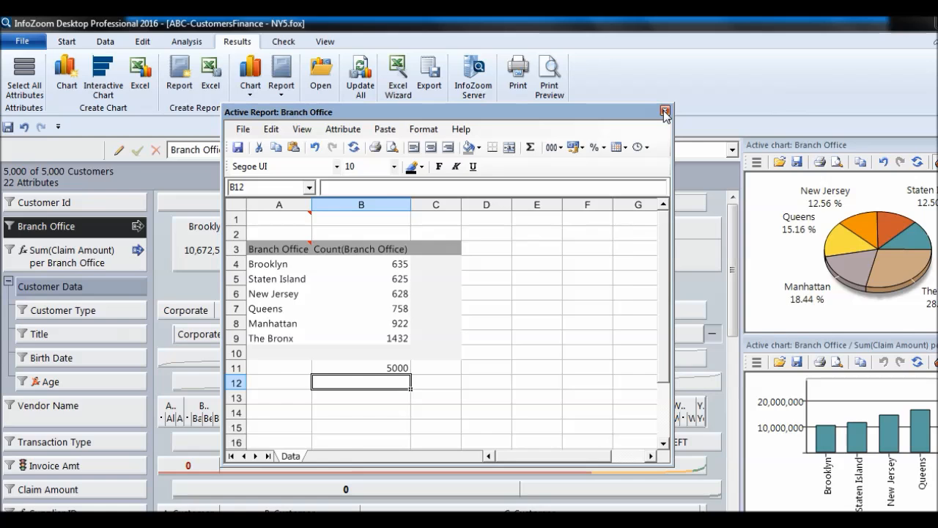
pyautogui.click(664, 112)
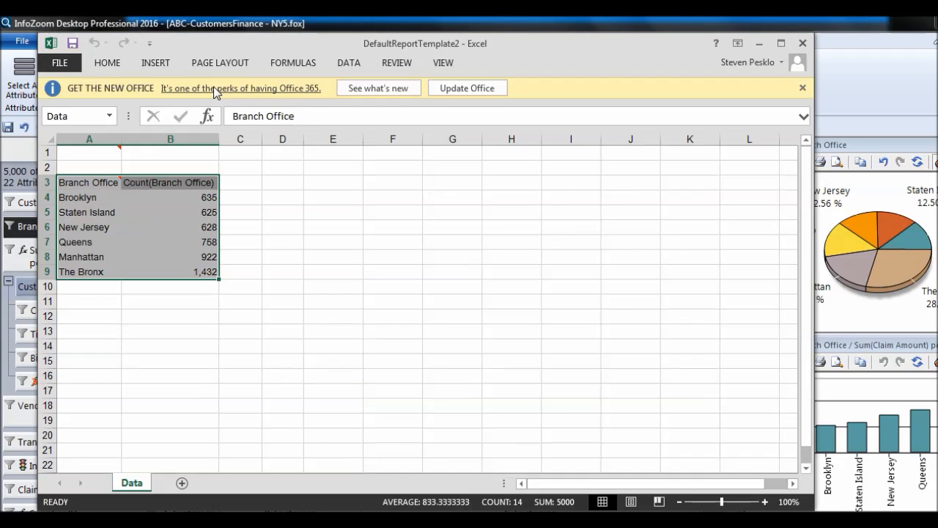
# Step: Start a SUM in B11, close Excel without saving, and select Sum(Claim Amount) per Branch Office
pyautogui.click(170, 301)
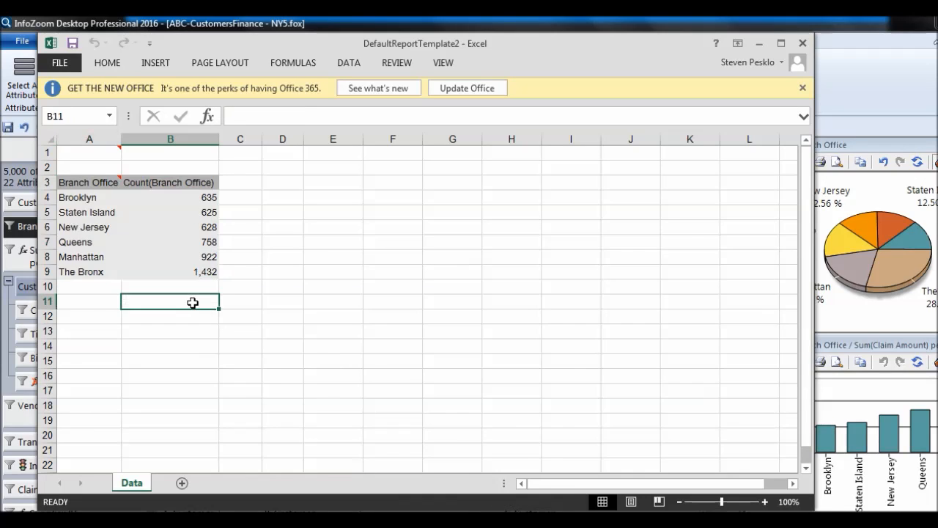
pyautogui.write('=sum(')
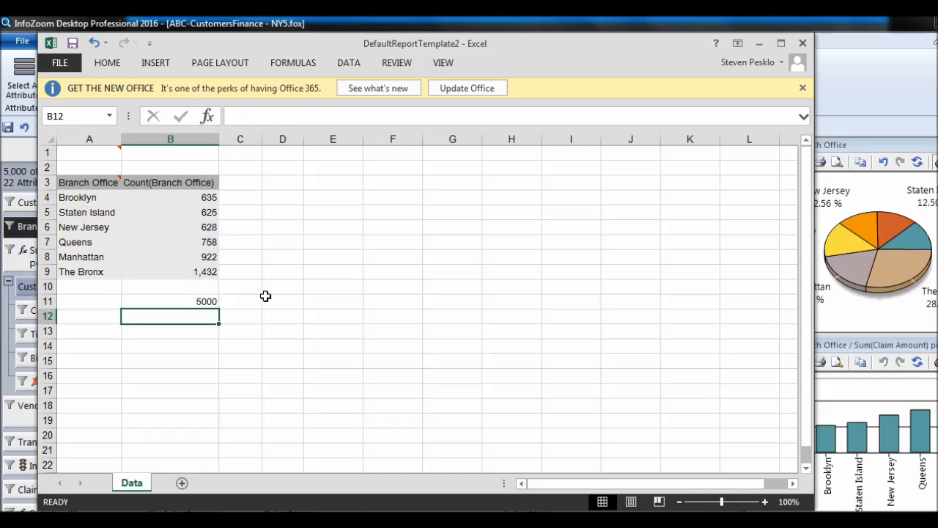
pyautogui.moveTo(745, 65)
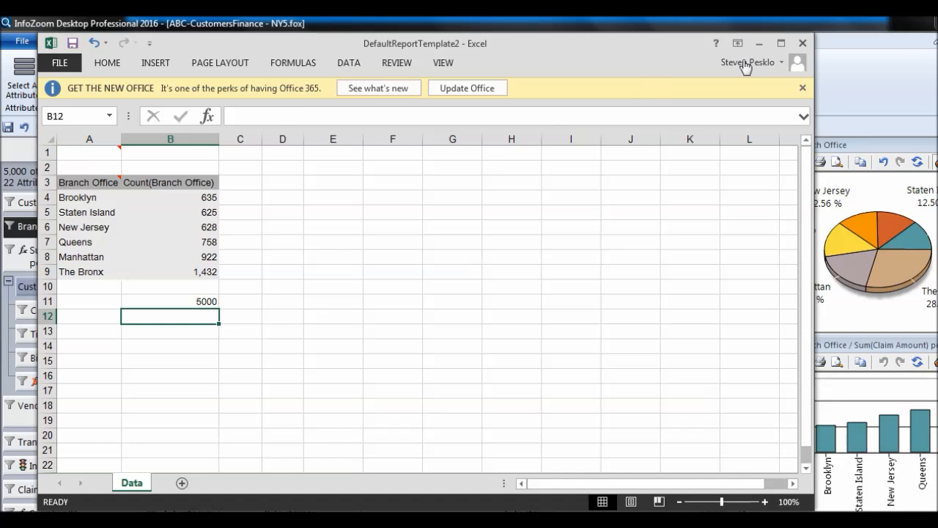
pyautogui.click(802, 43)
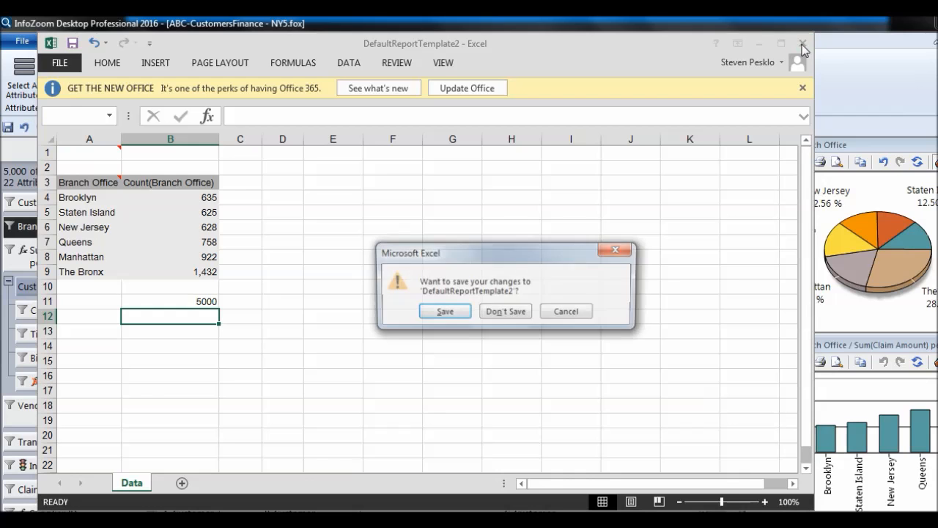
pyautogui.click(505, 311)
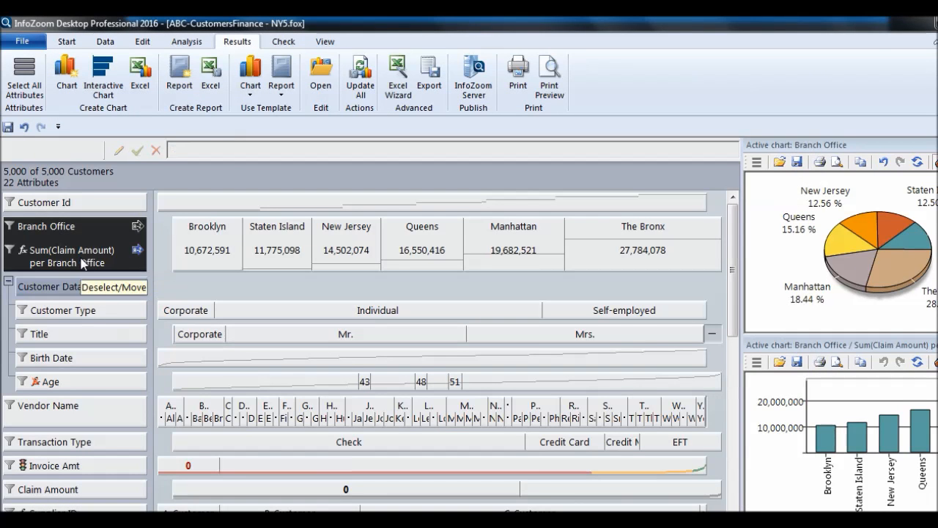
pyautogui.click(210, 75)
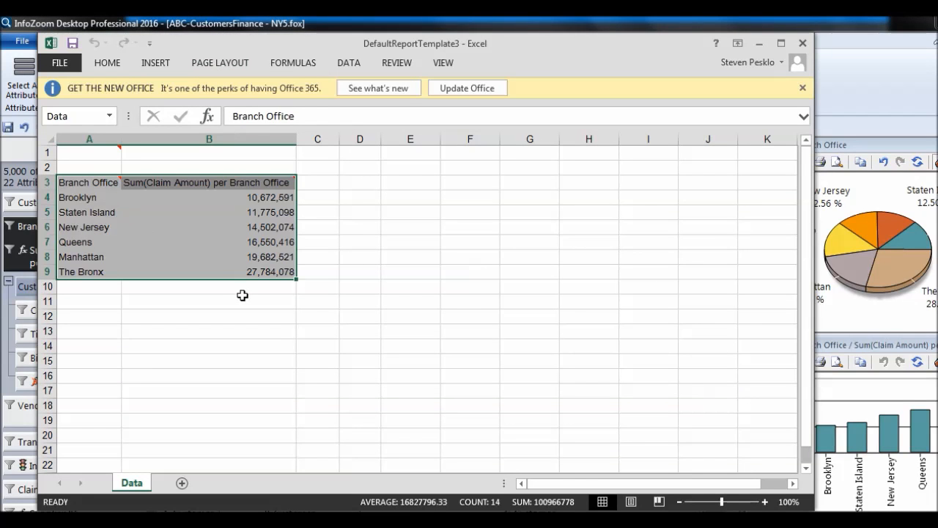
# Step: Enter a SUM formula in B11 below the six branch claim sums, totalling 100,966,778
pyautogui.click(209, 301)
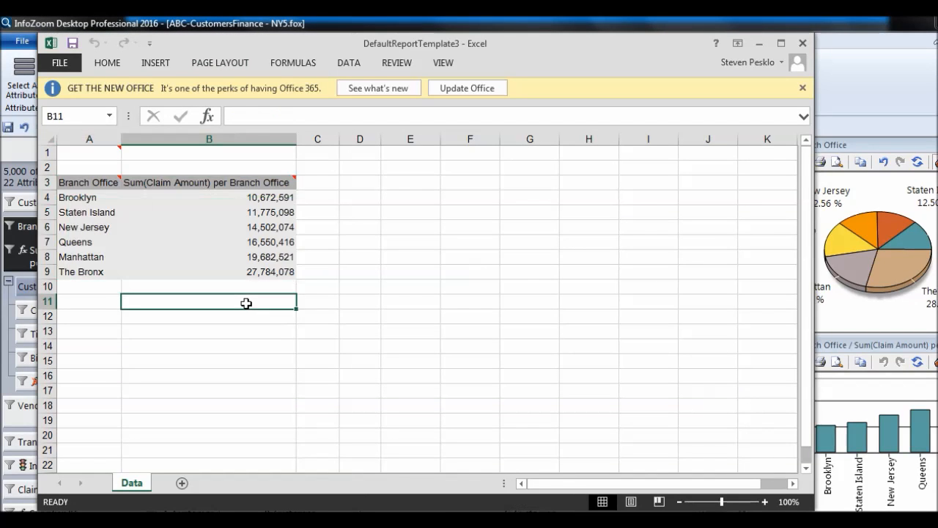
pyautogui.write('=sum(B10')
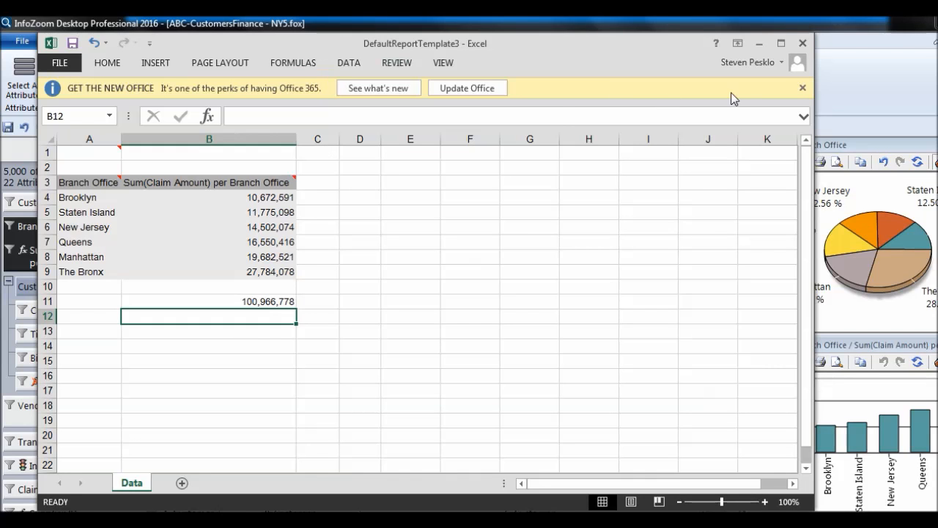
pyautogui.click(802, 87)
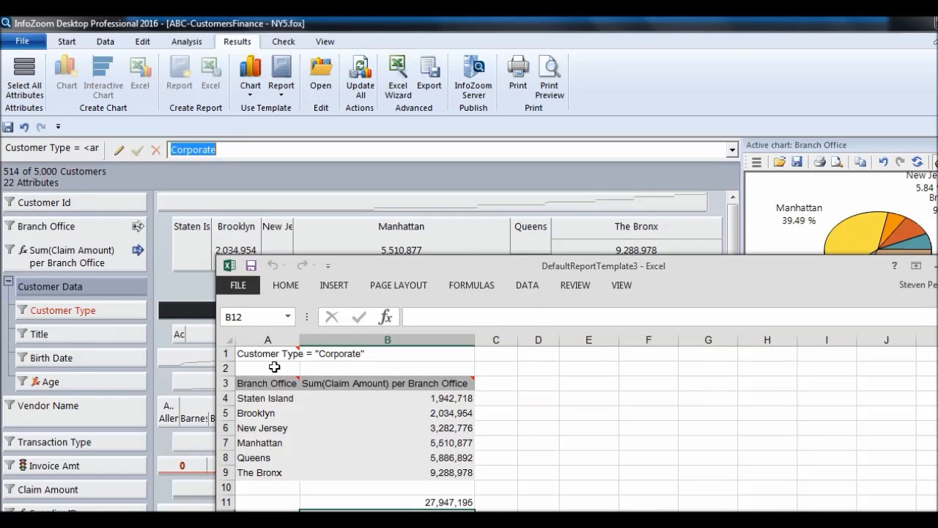
# Step: Show the Corporate customers' claim sums per branch and select The Bronx row in the report
pyautogui.click(268, 353)
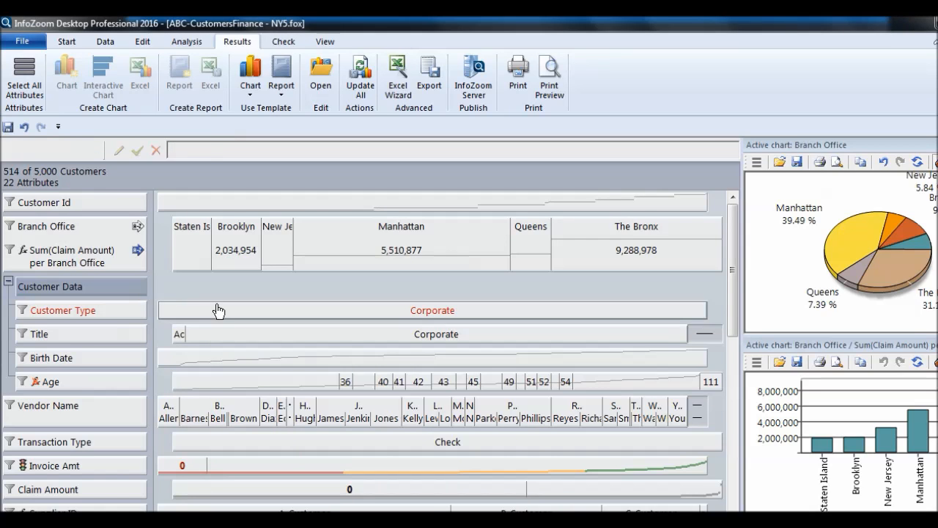
pyautogui.click(210, 78)
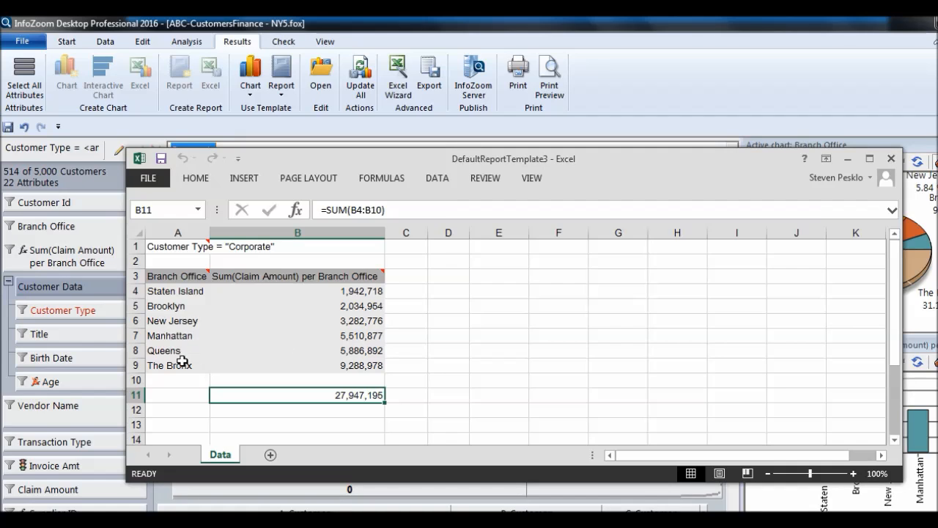
pyautogui.moveTo(183, 363)
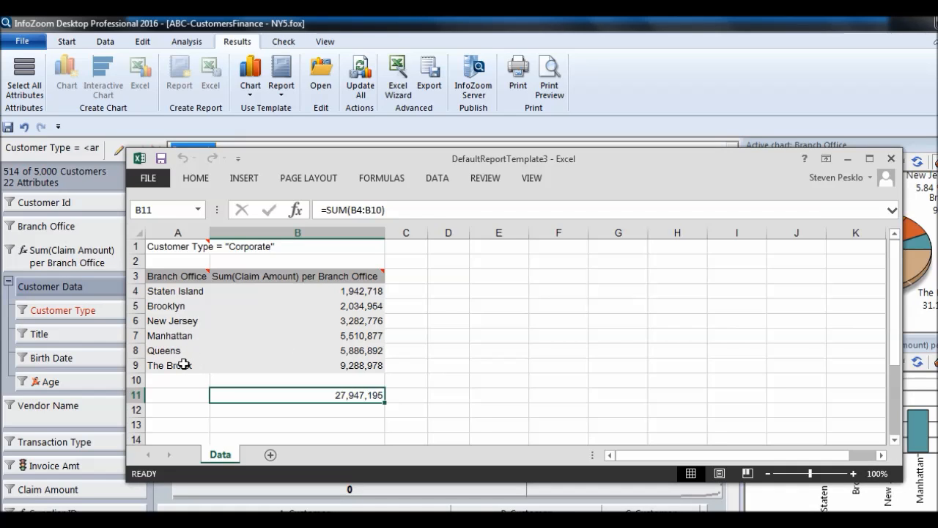
pyautogui.click(169, 365)
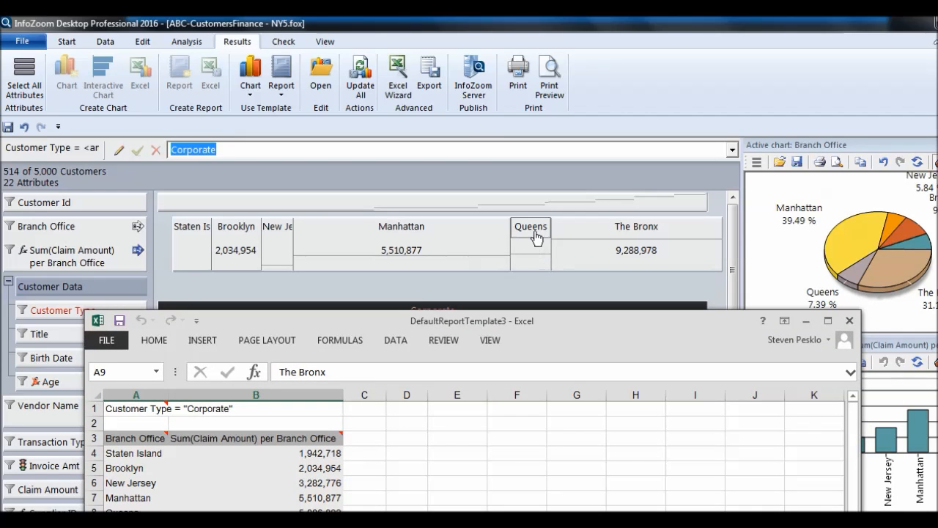
pyautogui.click(530, 225)
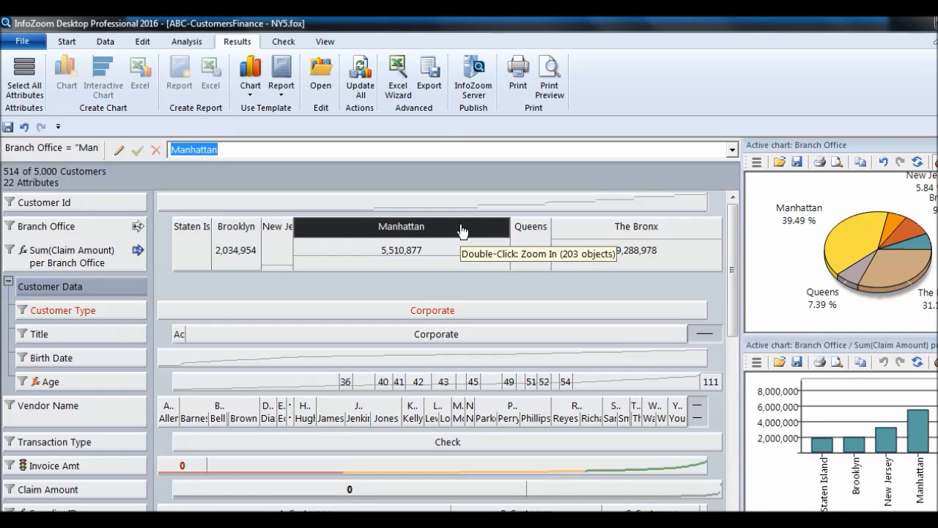
pyautogui.moveTo(526, 233)
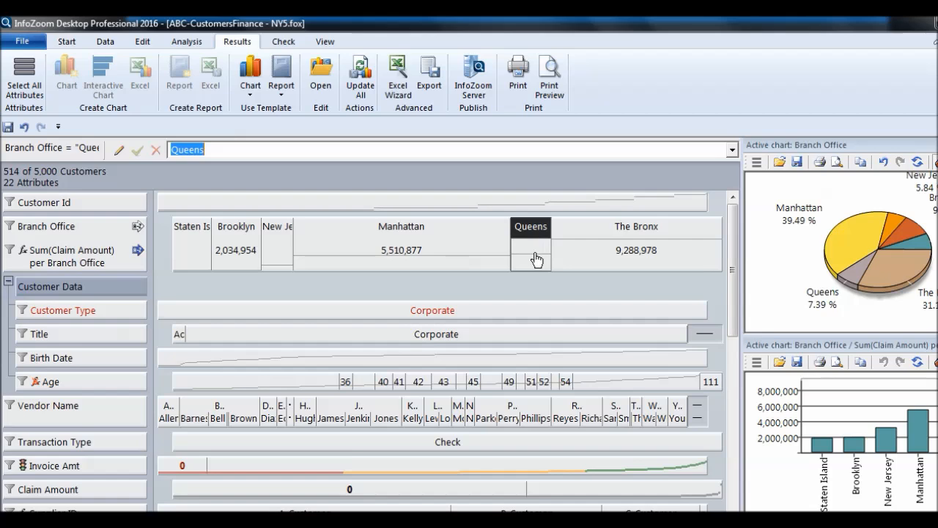
pyautogui.moveTo(537, 258)
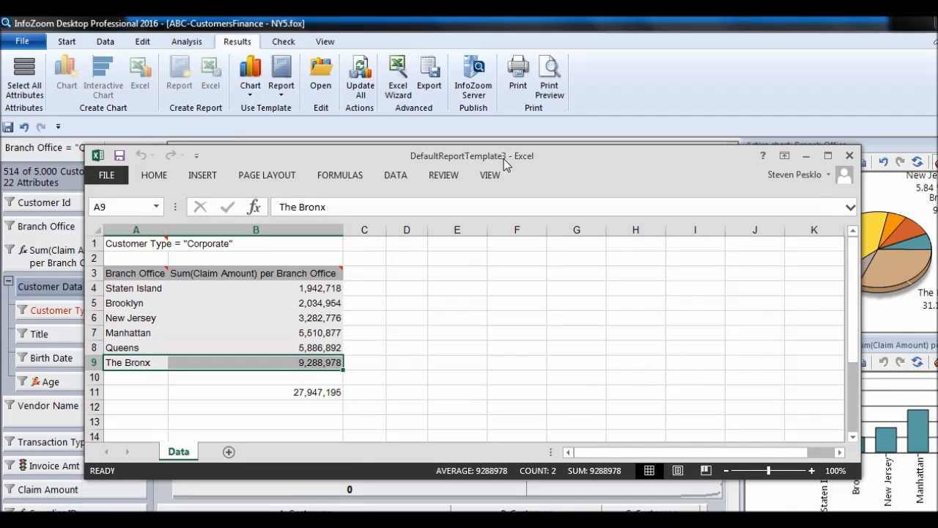
pyautogui.click(136, 347)
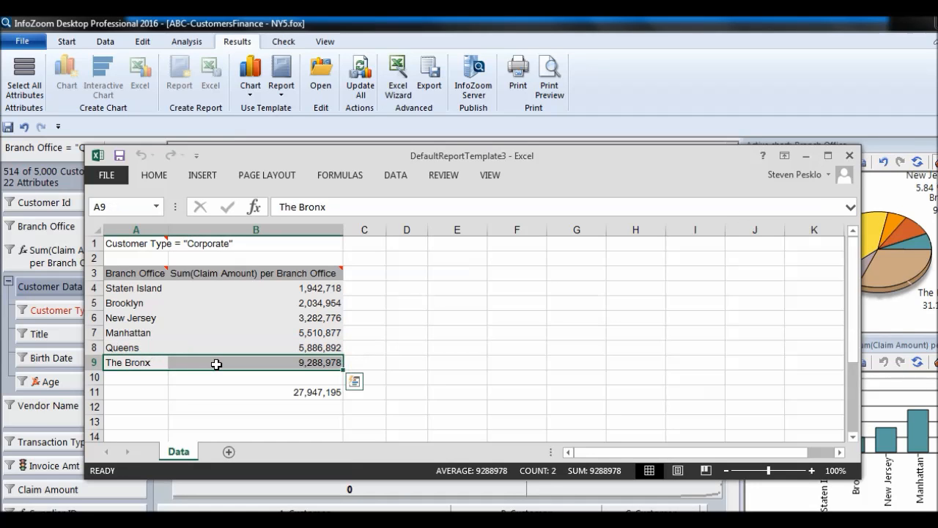
pyautogui.moveTo(335, 376)
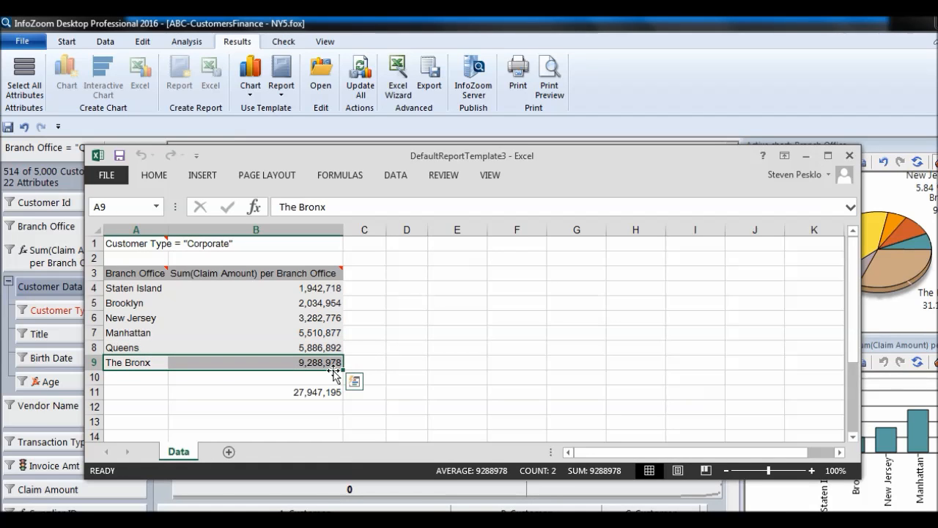